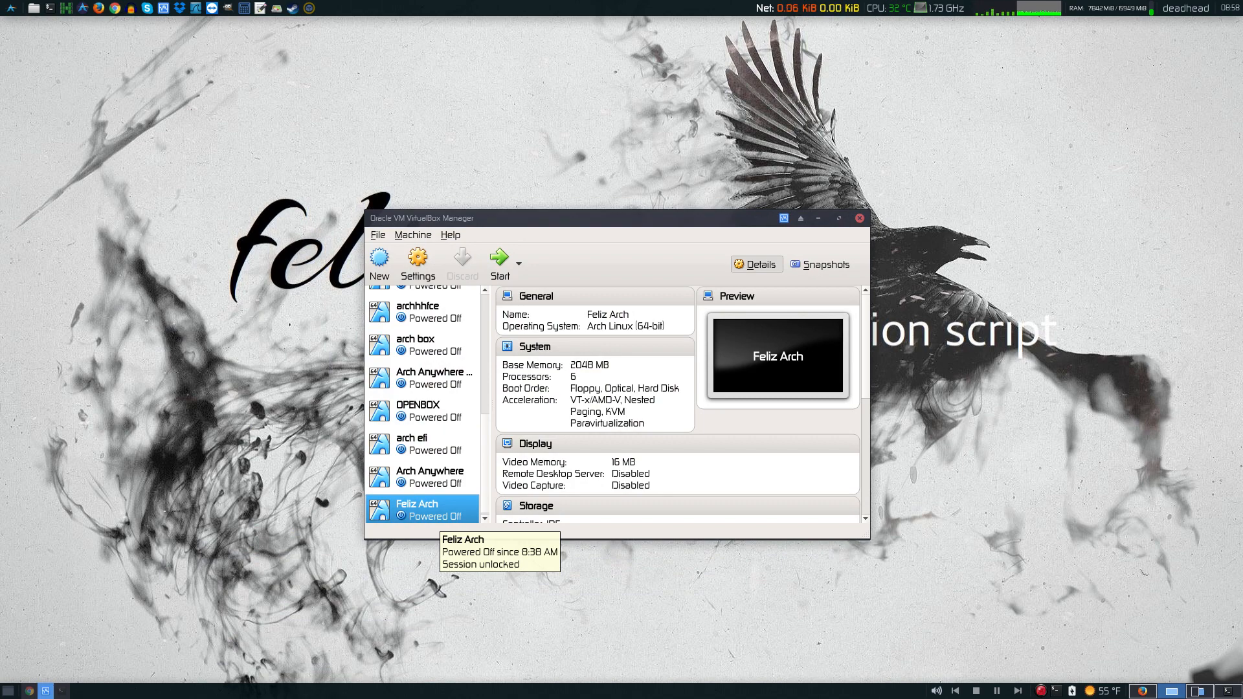
# - Start the Feliz Arch virtual machine so it boots into the Feliz2 installer
pyautogui.click(498, 261)
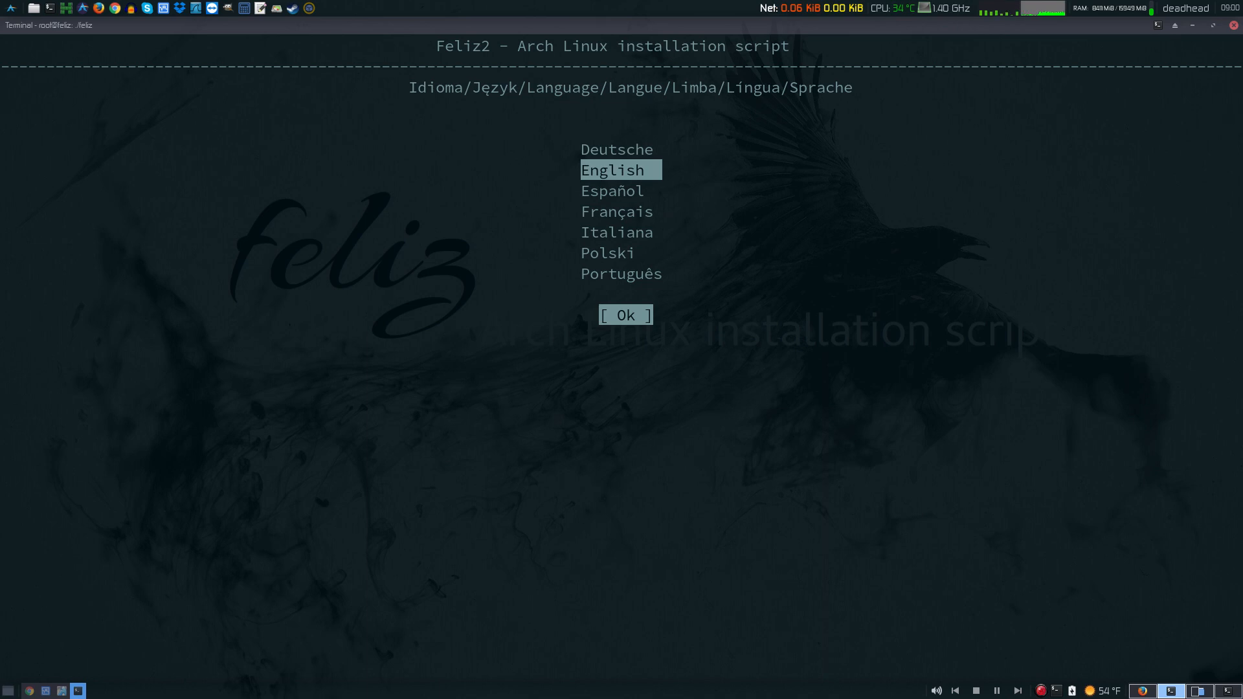
# - Choose English installer language and the America/New_York time zone via None_of_these and 'N'
pyautogui.click(624, 315)
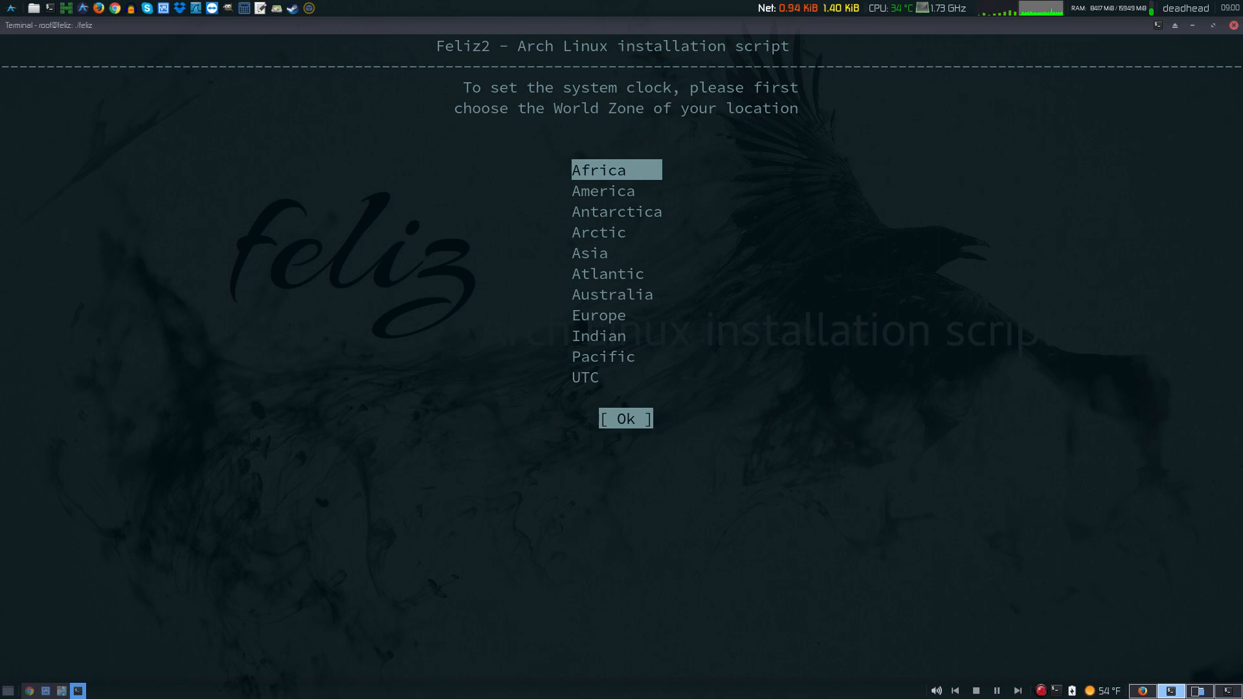
pyautogui.press('Down')
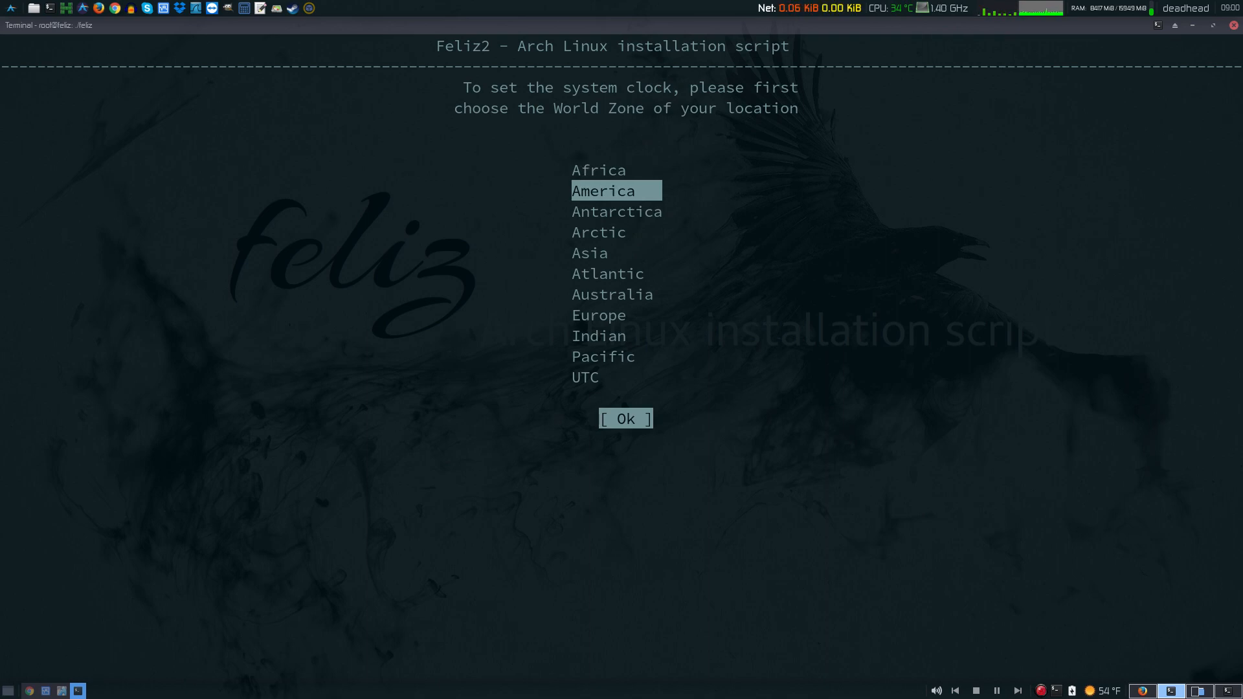
pyautogui.click(624, 418)
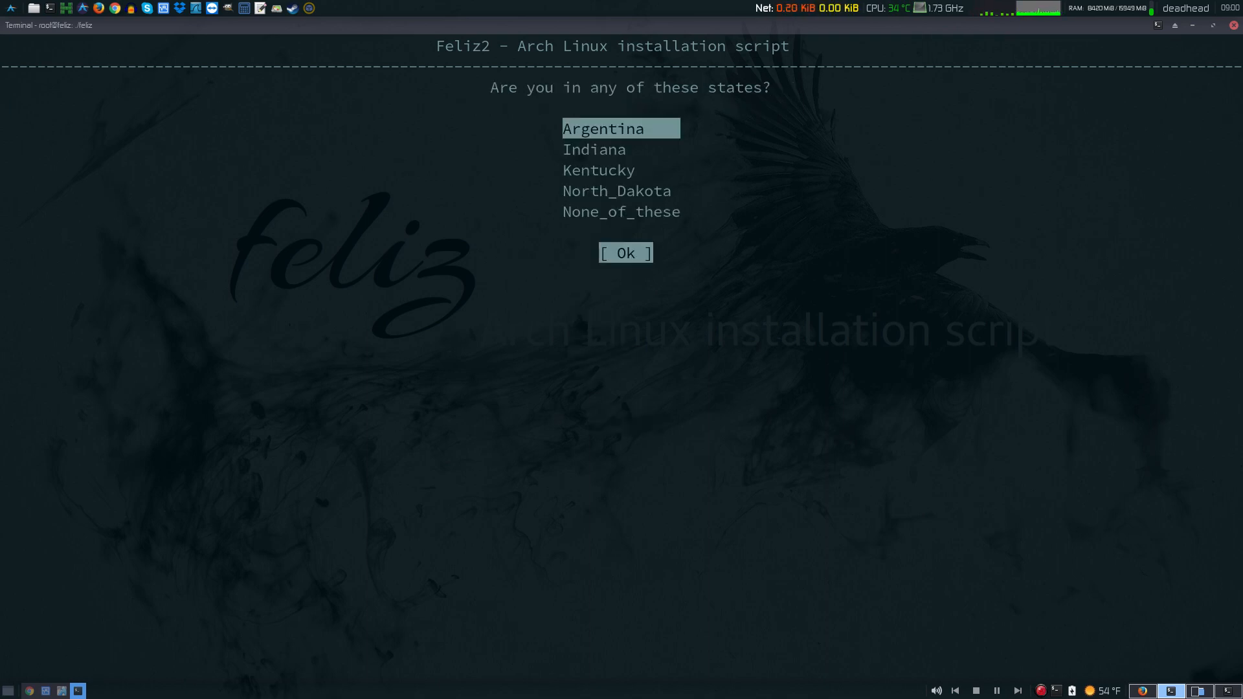
pyautogui.press('Down')
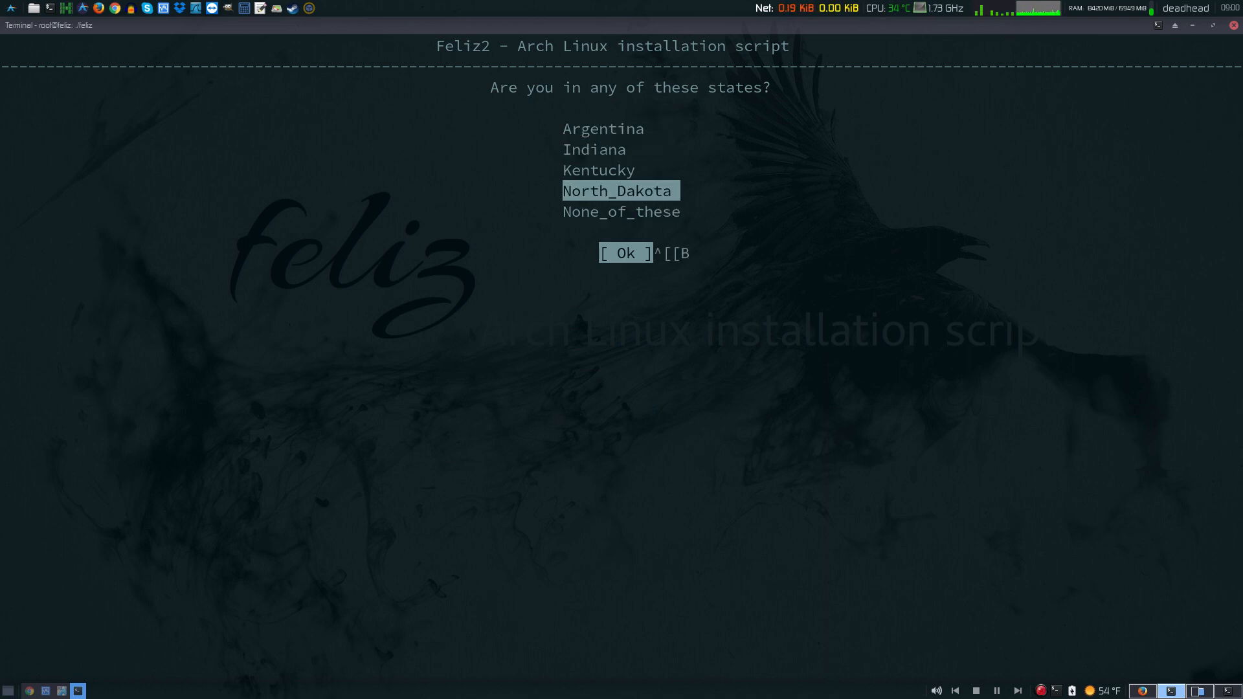
pyautogui.press('Up')
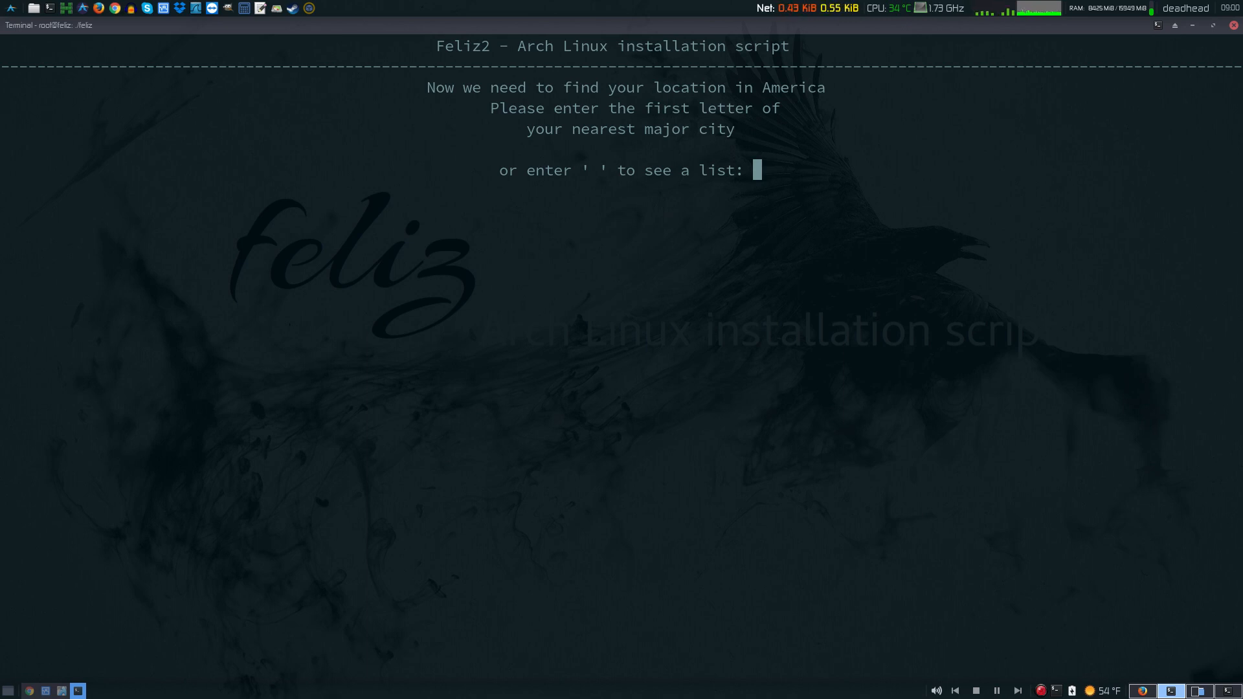
pyautogui.write('N')
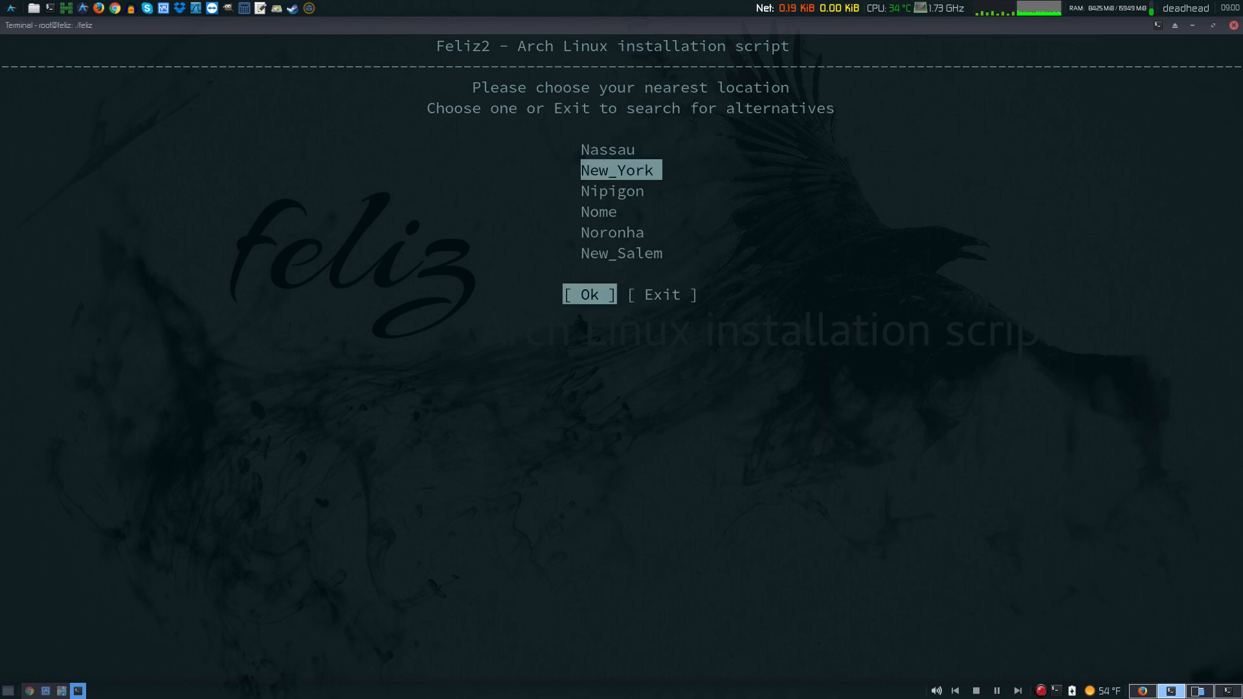
pyautogui.click(587, 294)
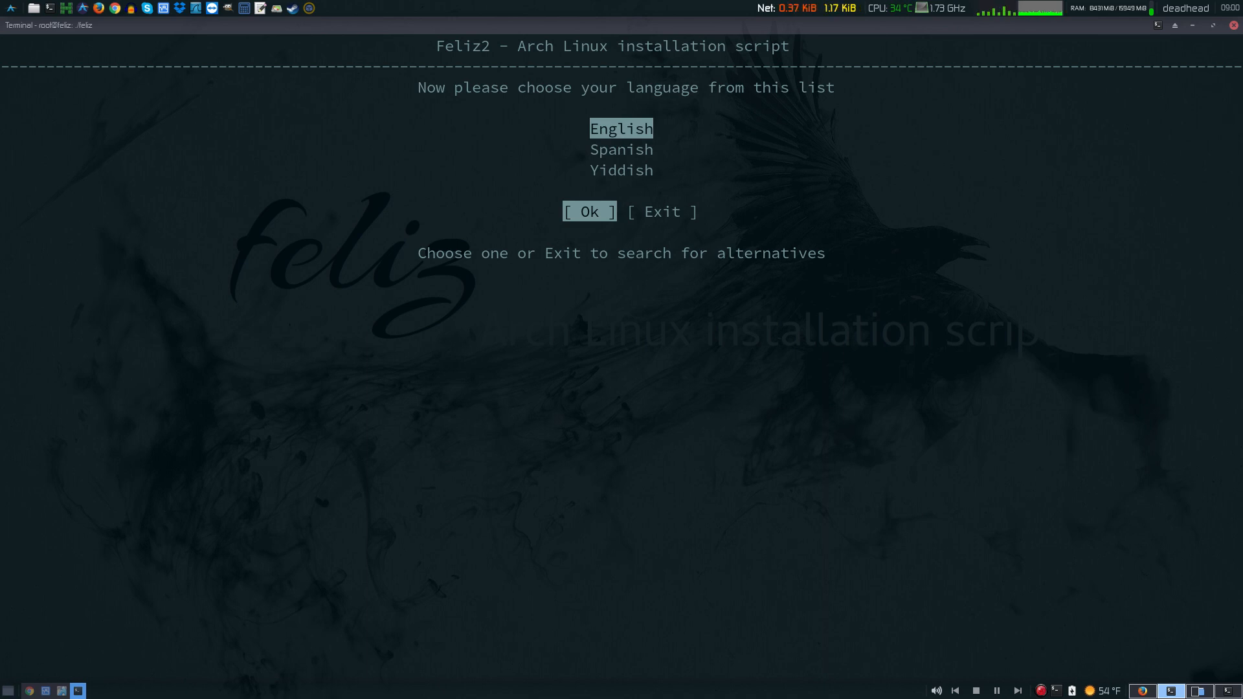
# - Choose English as the system language and the us keyboard layout
pyautogui.click(587, 211)
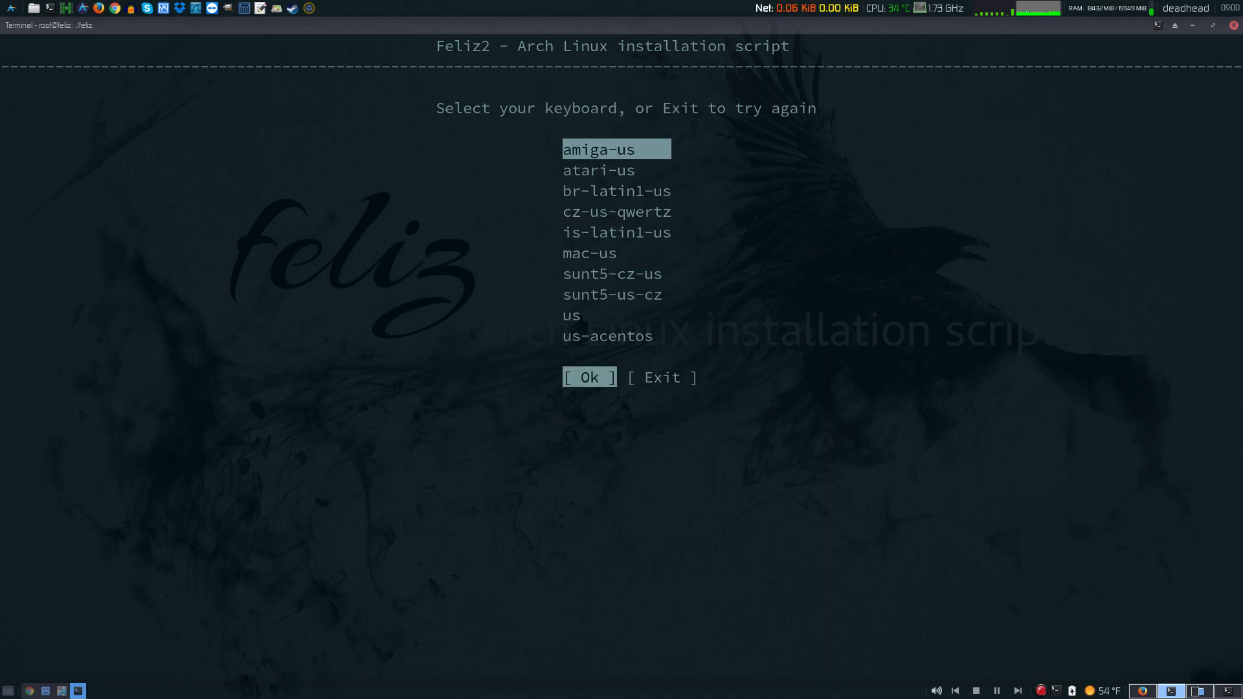
pyautogui.press('Down')
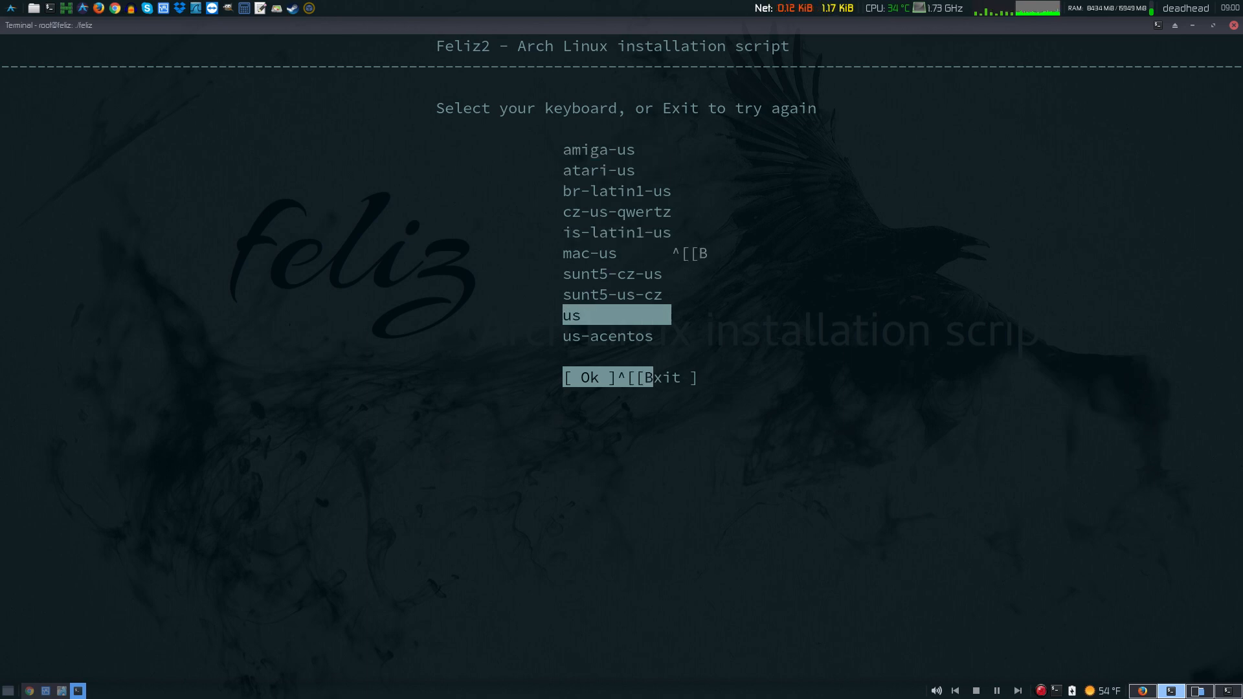
pyautogui.click(585, 376)
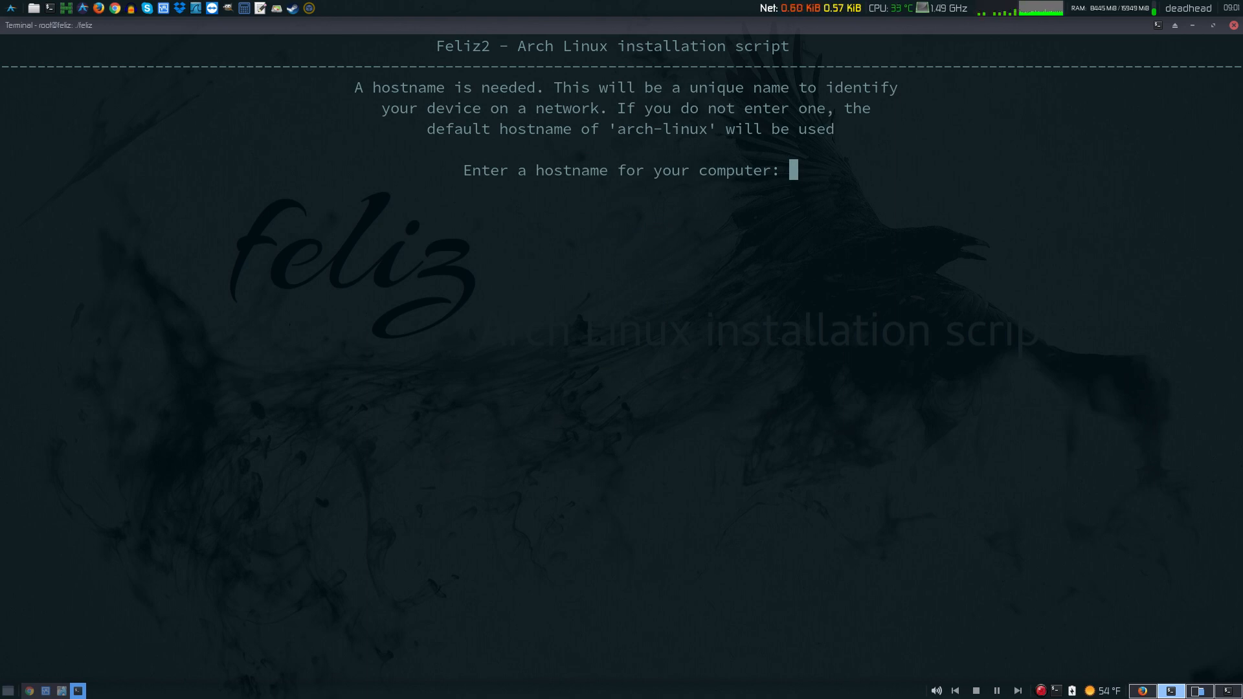
# - Enter the hostname feliz-arch and choose the FelizOB_desktop option
pyautogui.write('feliz')
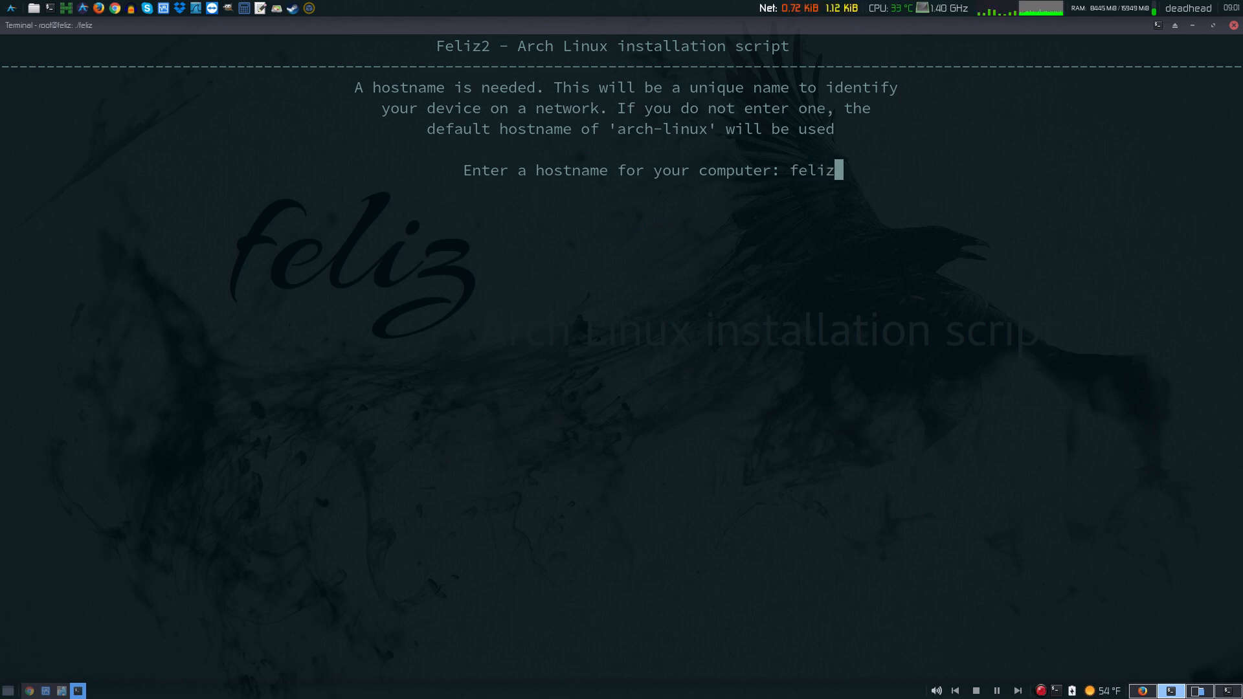
pyautogui.write('-arch')
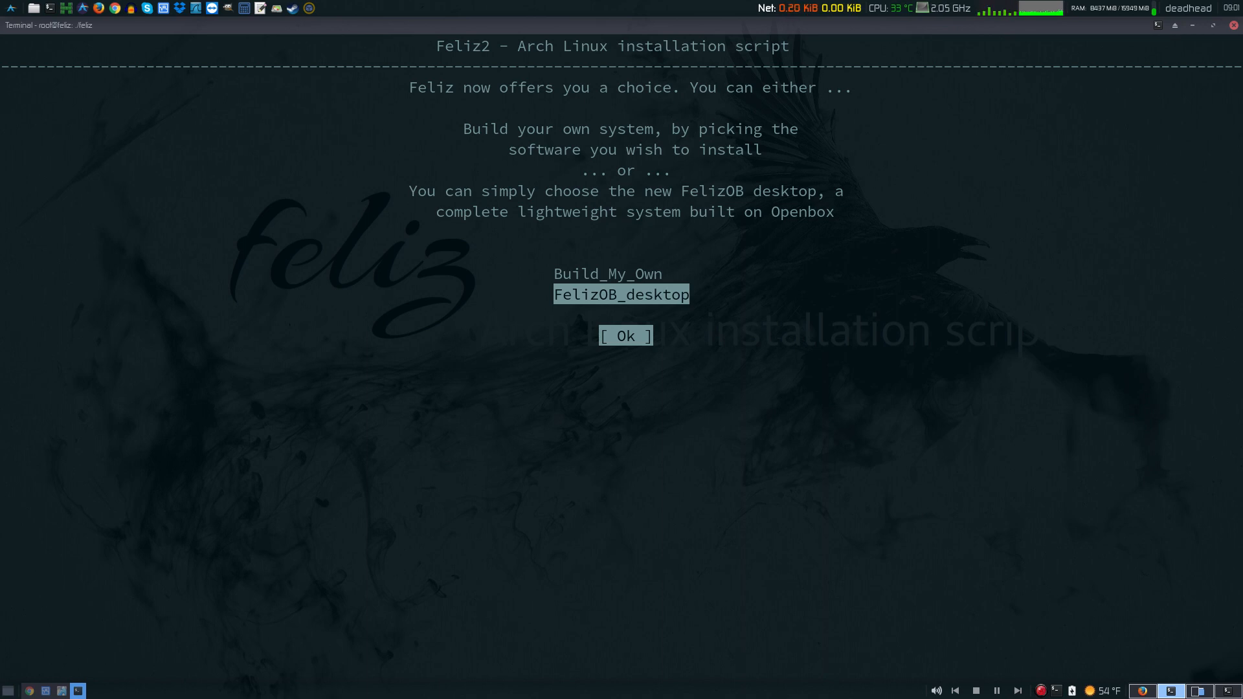
pyautogui.press('Up')
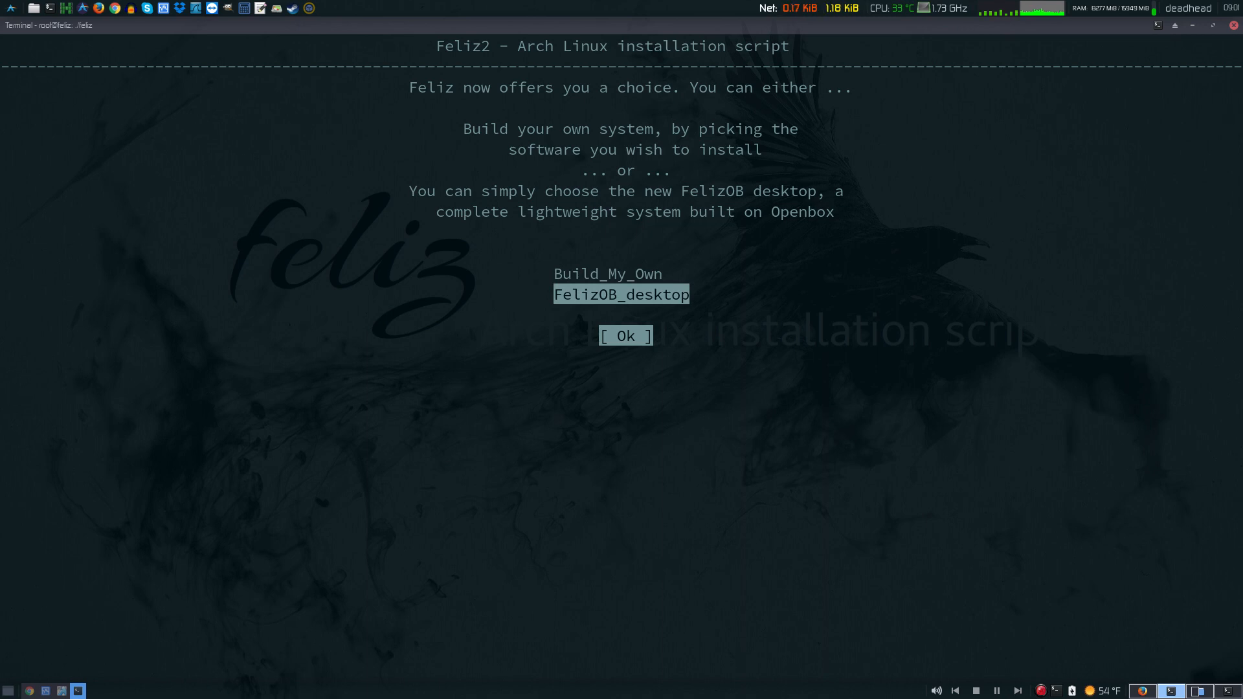
pyautogui.click(624, 335)
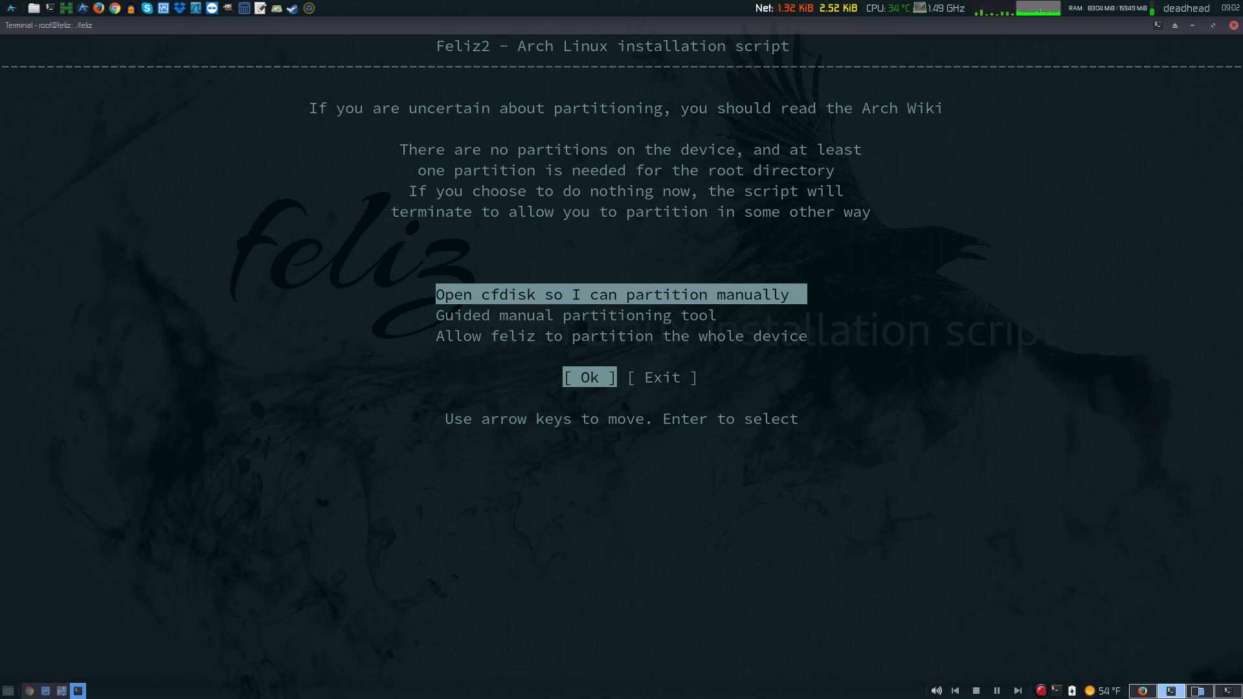
# - Accept a disk partitioning option and choose the Latest kernel rather than LTS
pyautogui.press('Down')
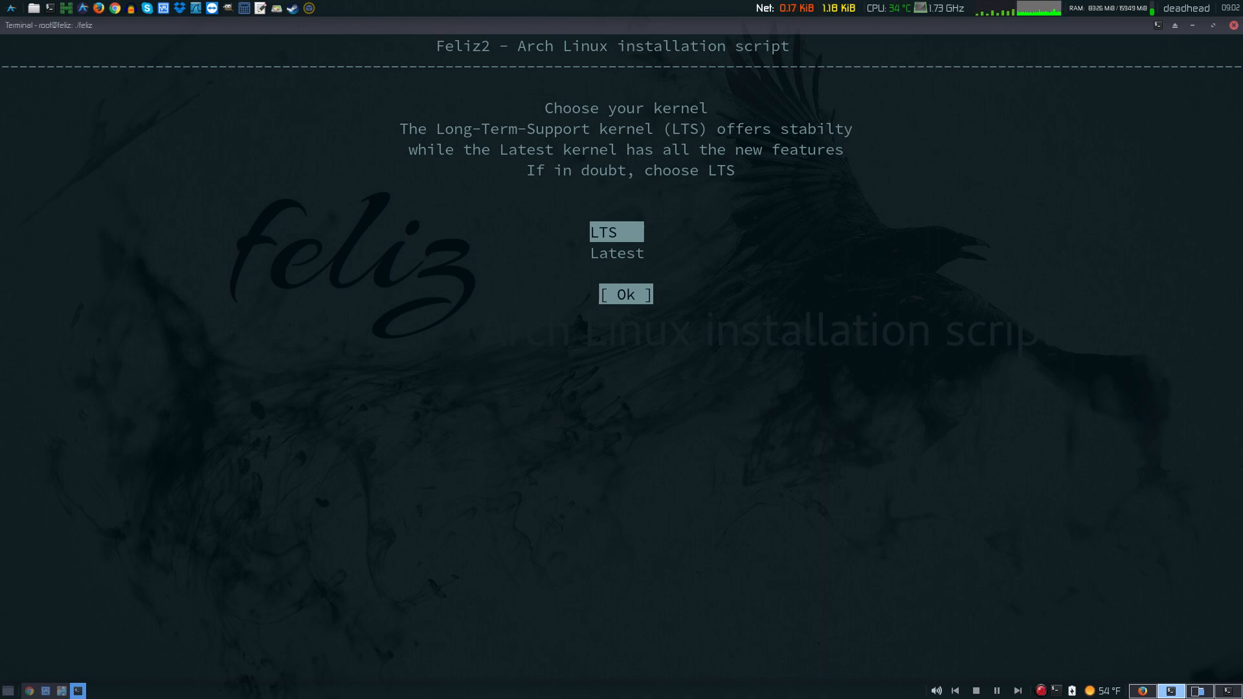
pyautogui.press('Down')
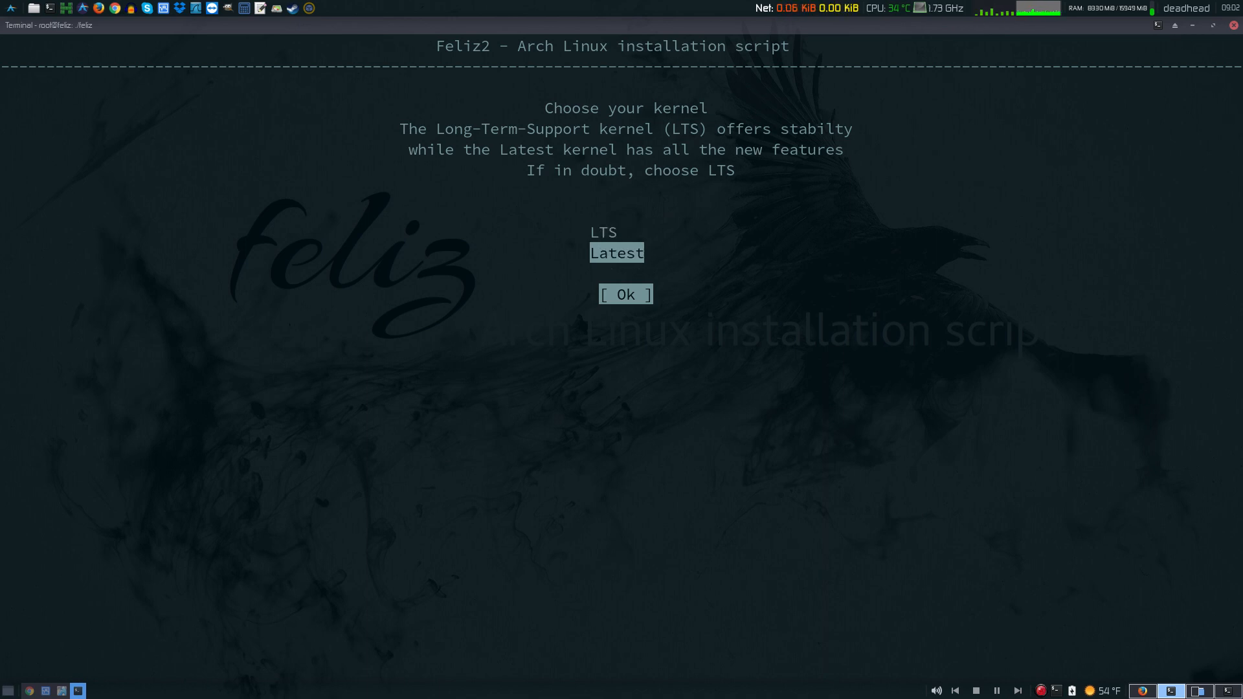
pyautogui.click(624, 294)
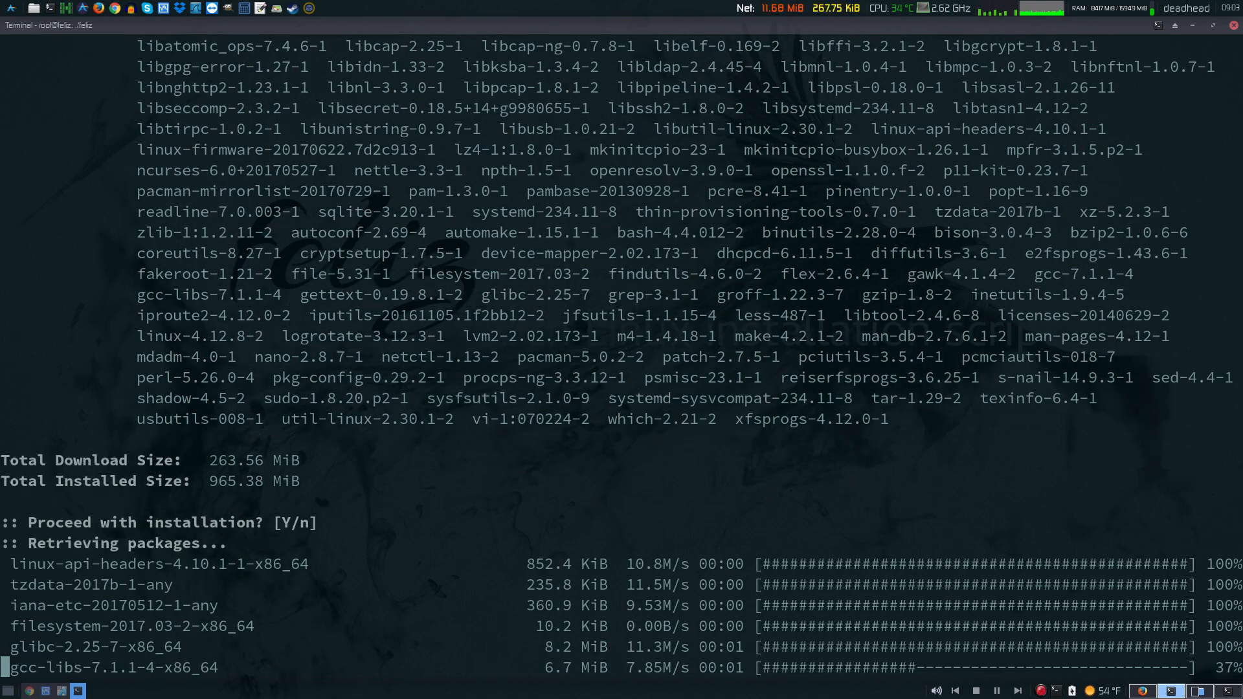
# - Let pacman retrieve and install the base system packages onto the virtual disk
pyautogui.scroll(-3)
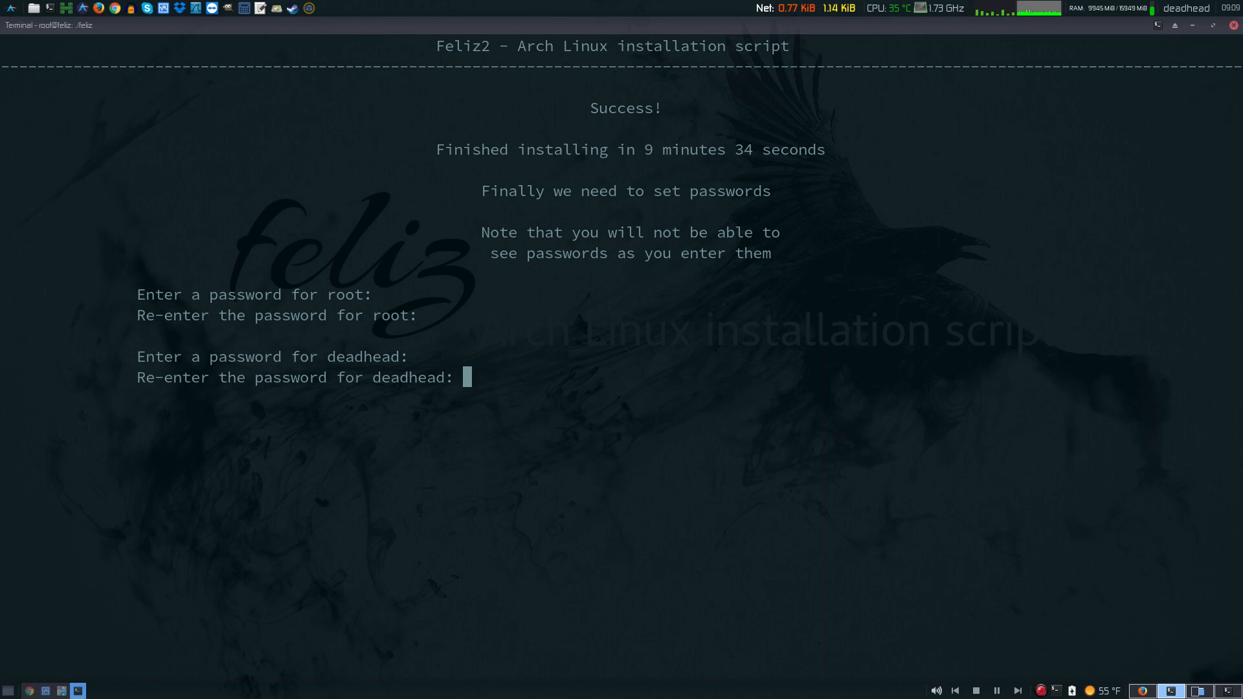
# - Submit the re-entered user password to finish the installation
pyautogui.press('Return')
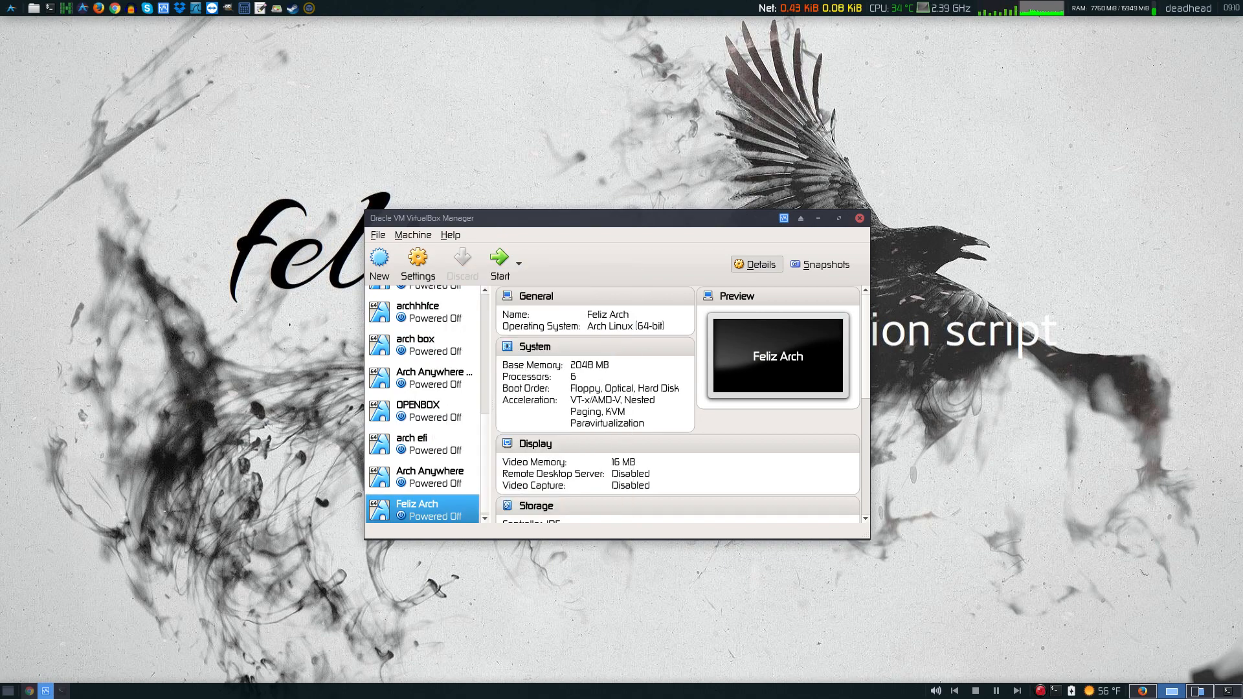
# - Remove feliz-2017.08.06.iso from the machine's optical drive in Storage settings
pyautogui.click(418, 265)
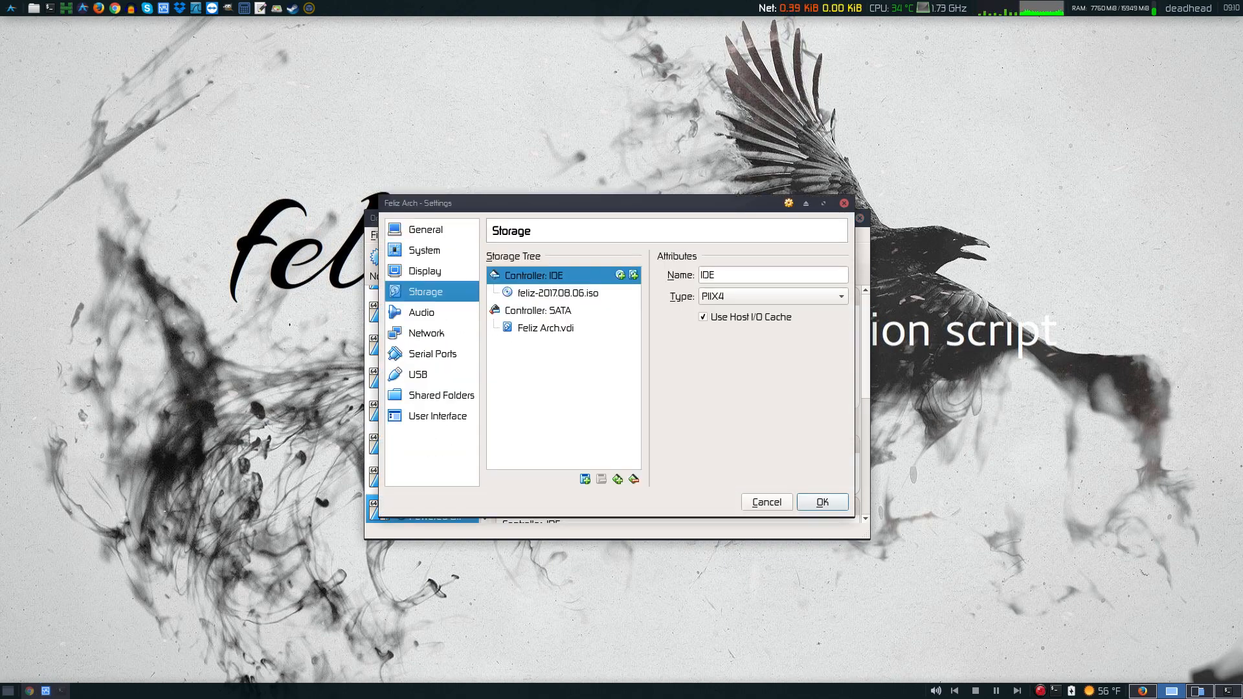
pyautogui.click(840, 275)
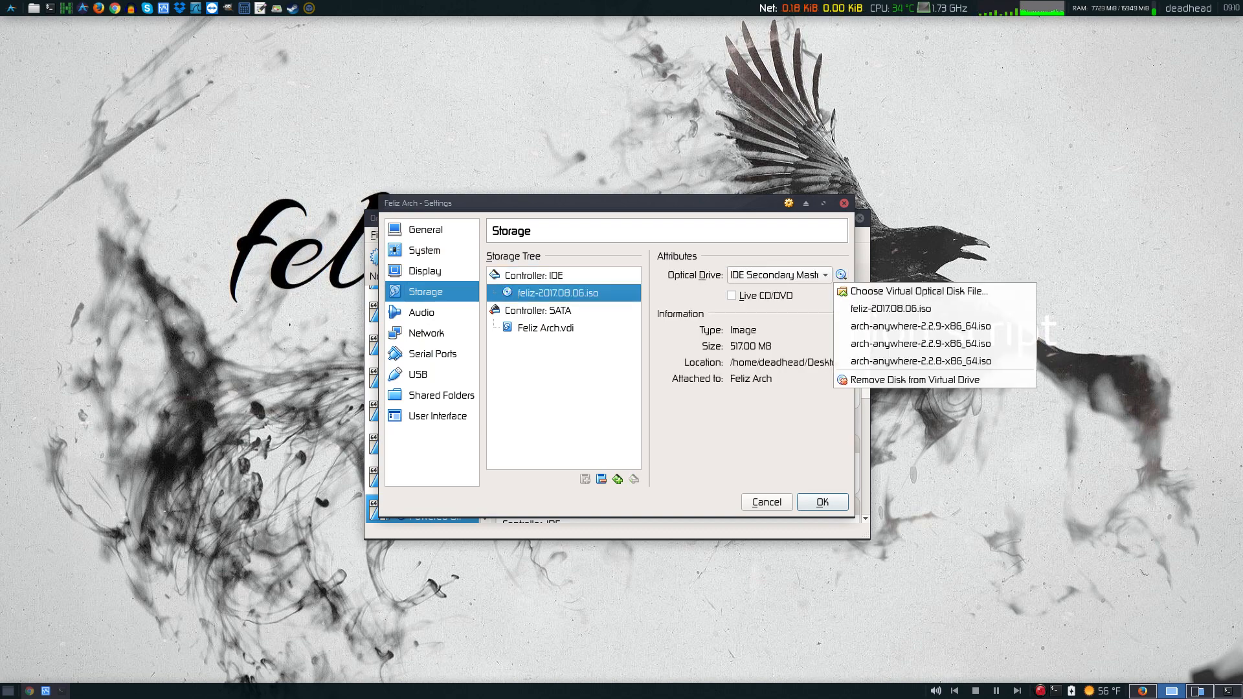
pyautogui.click(915, 379)
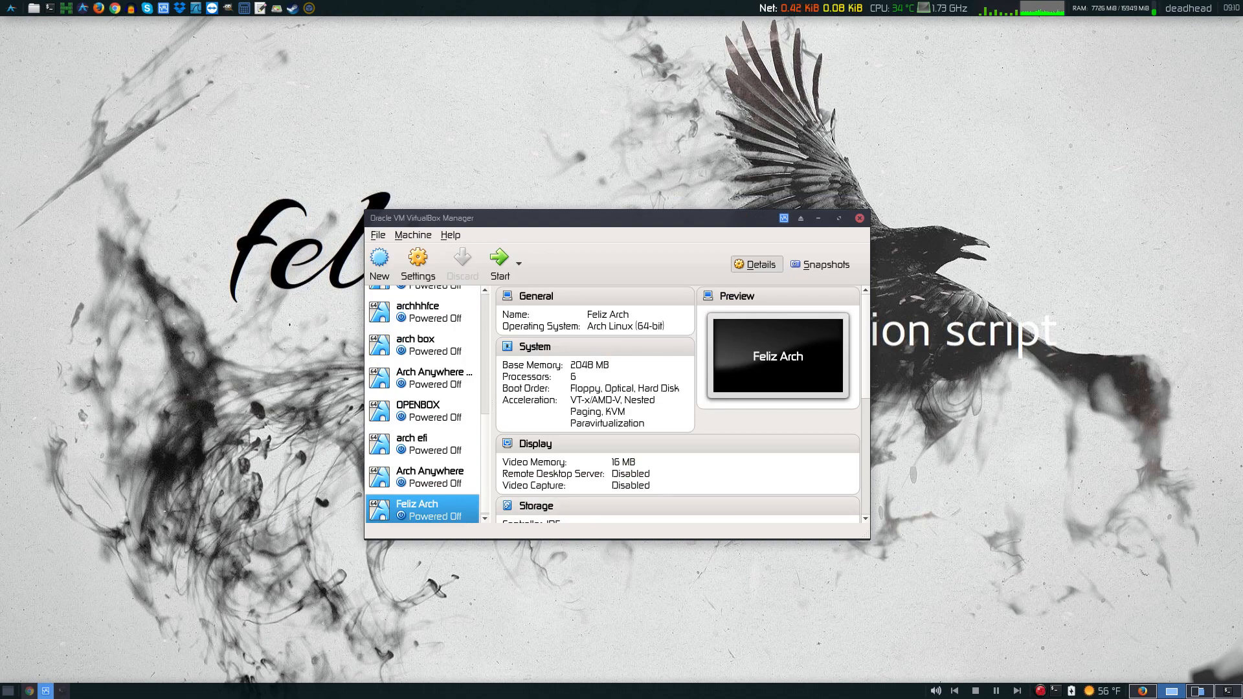
# - Boot the Feliz Arch machine and switch its window to Full-screen Mode
pyautogui.click(498, 259)
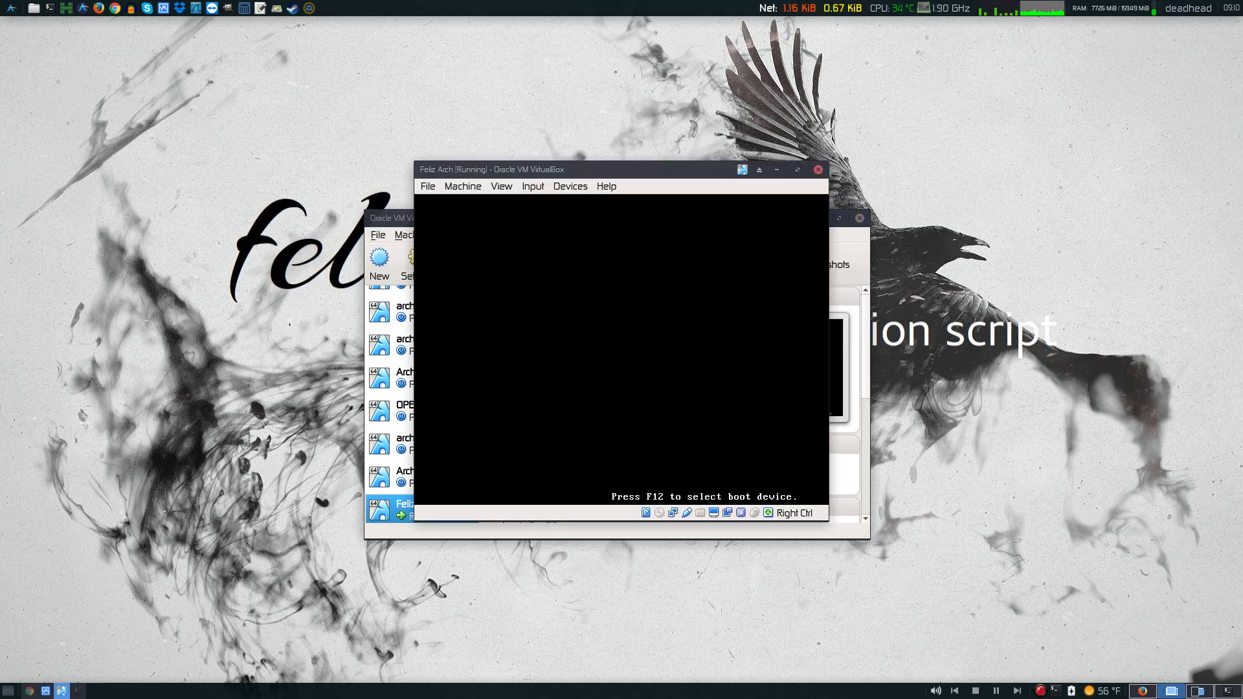
pyautogui.click(500, 187)
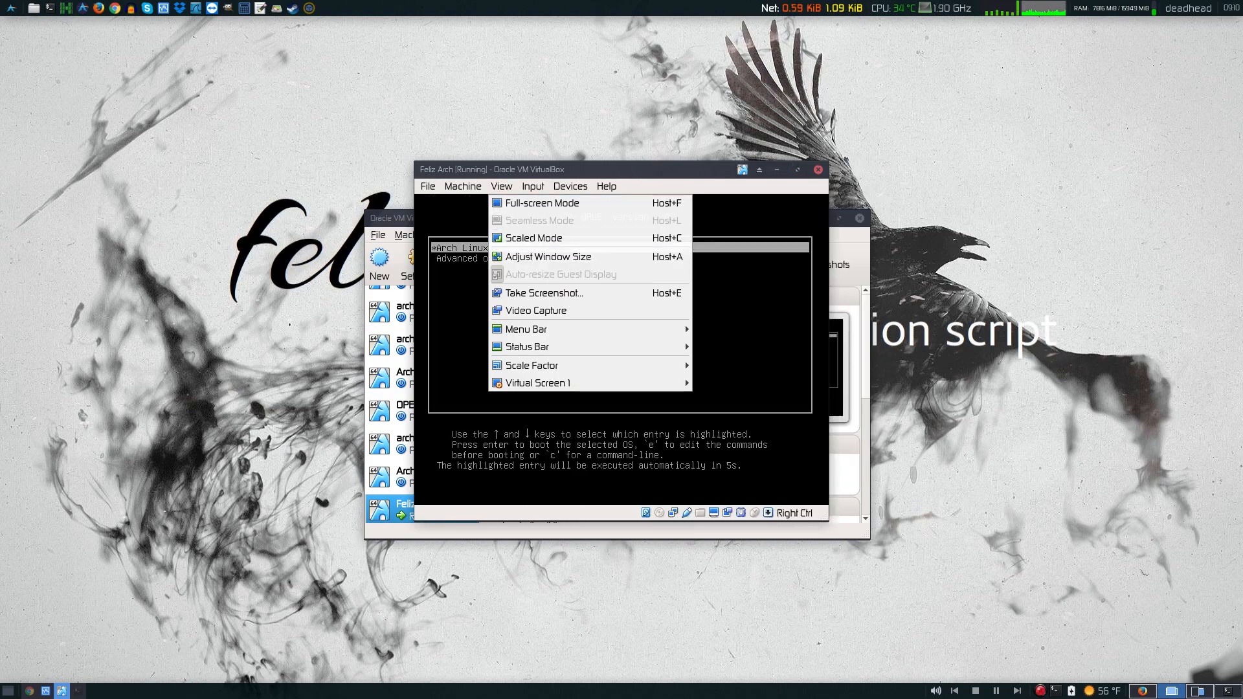
pyautogui.click(542, 203)
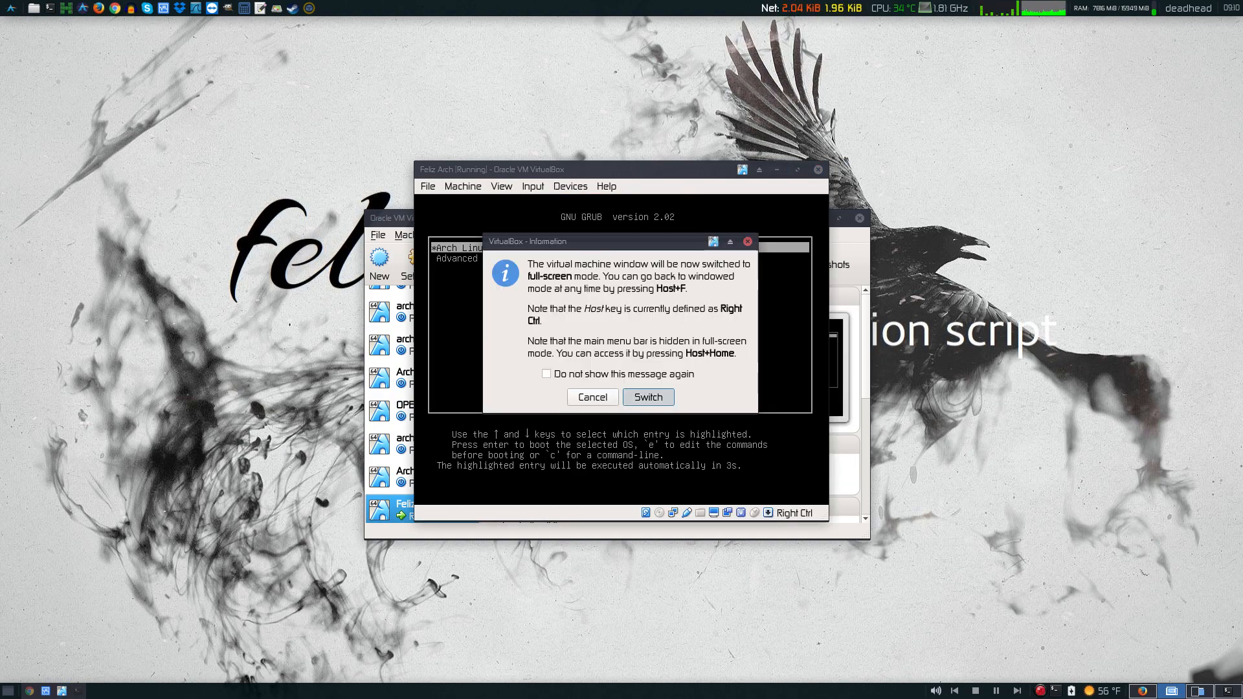
pyautogui.click(647, 398)
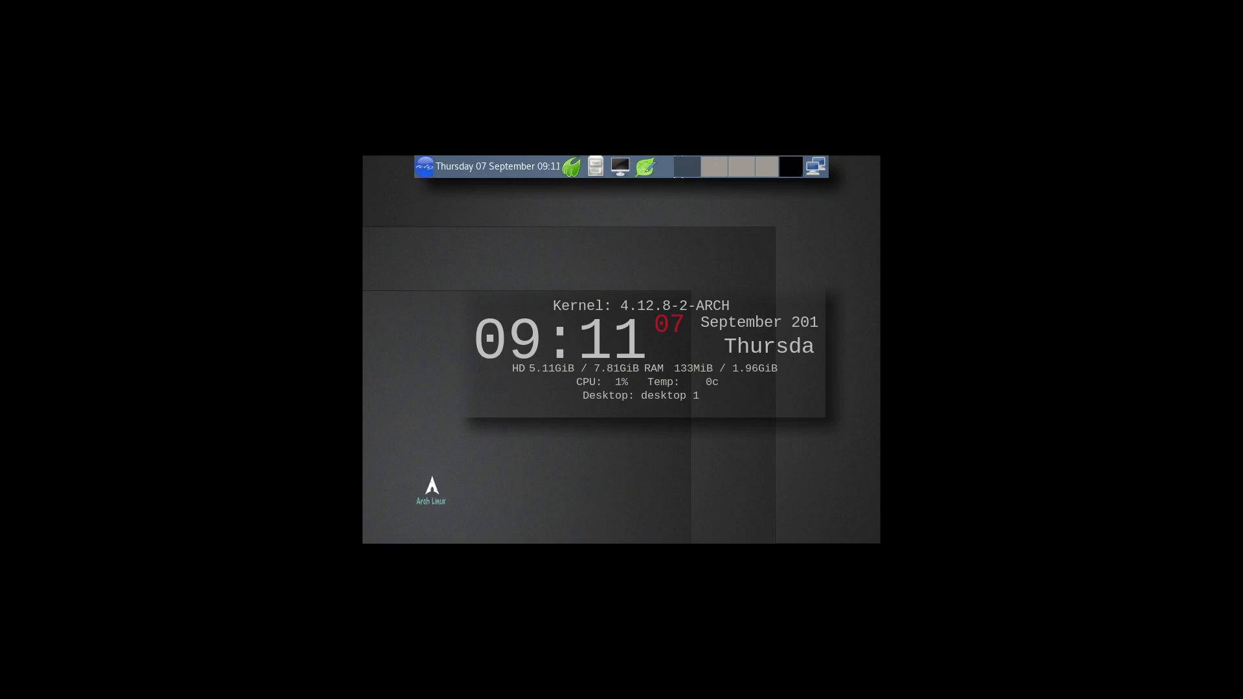
pyautogui.click(422, 166)
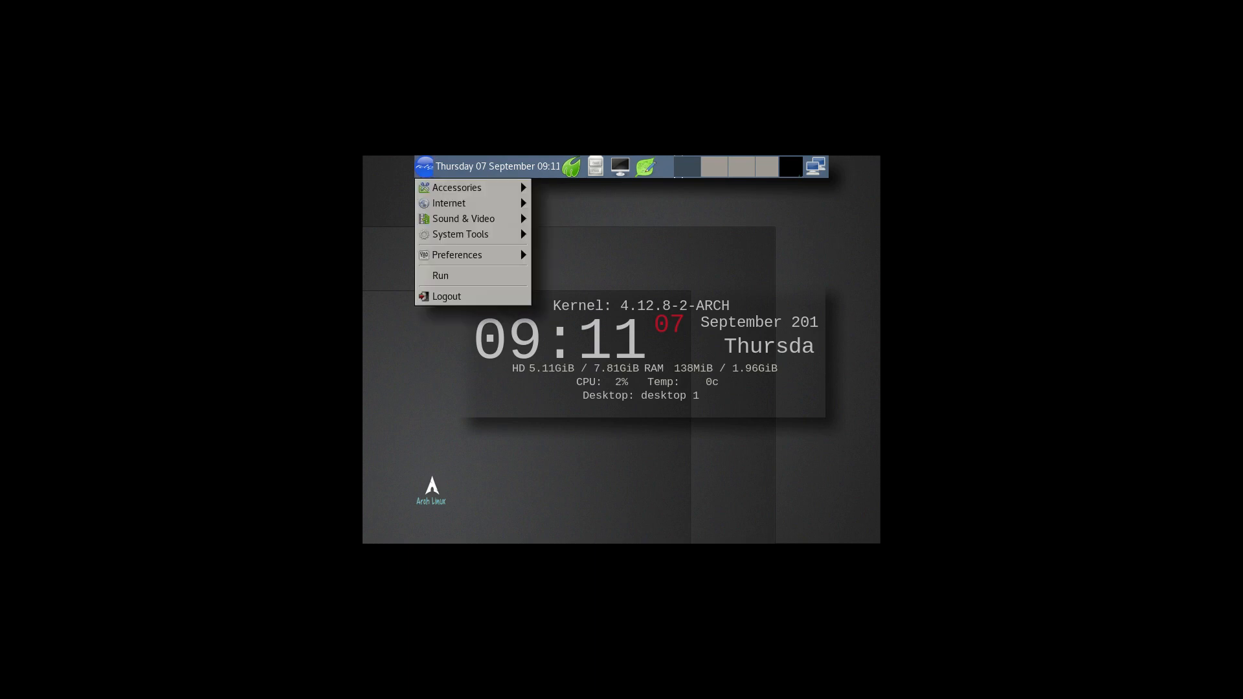
pyautogui.moveTo(457, 186)
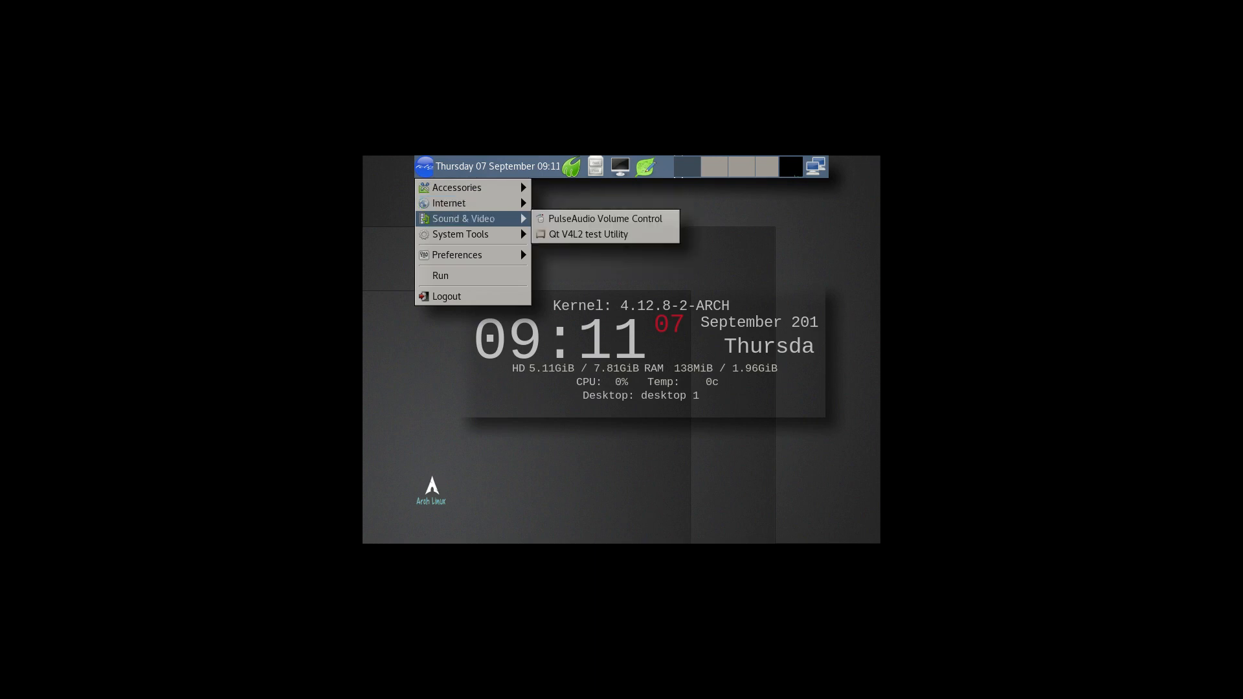
pyautogui.moveTo(448, 203)
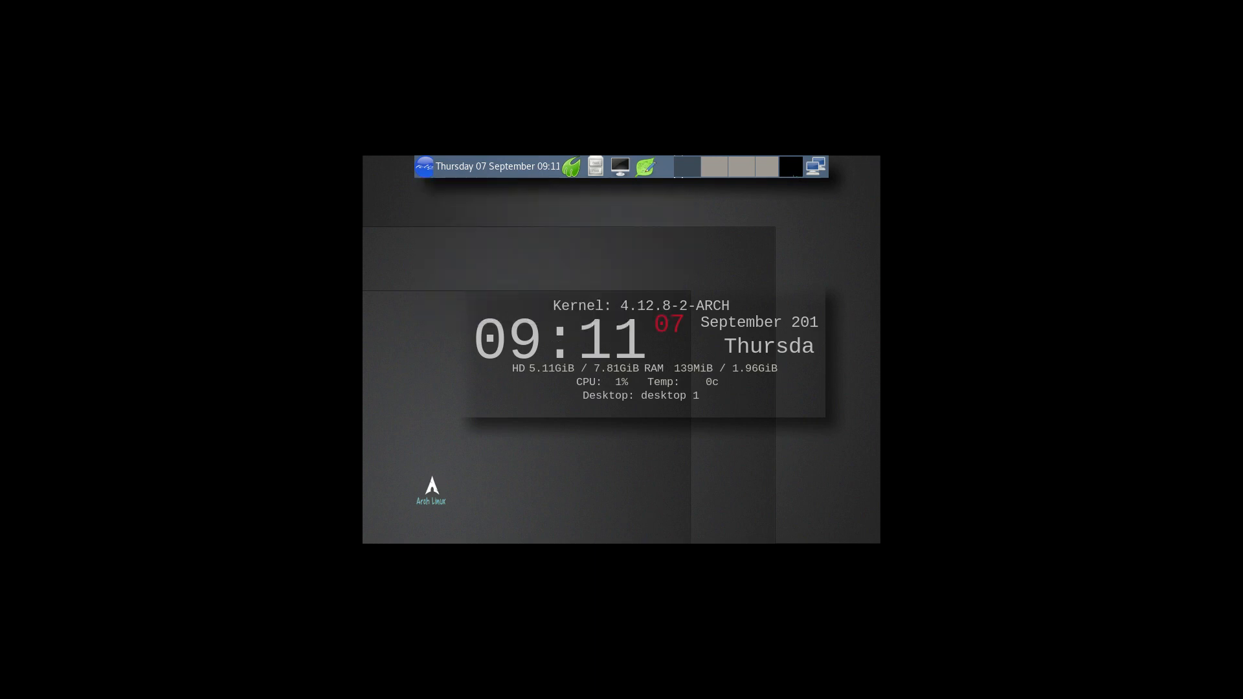
pyautogui.click(644, 167)
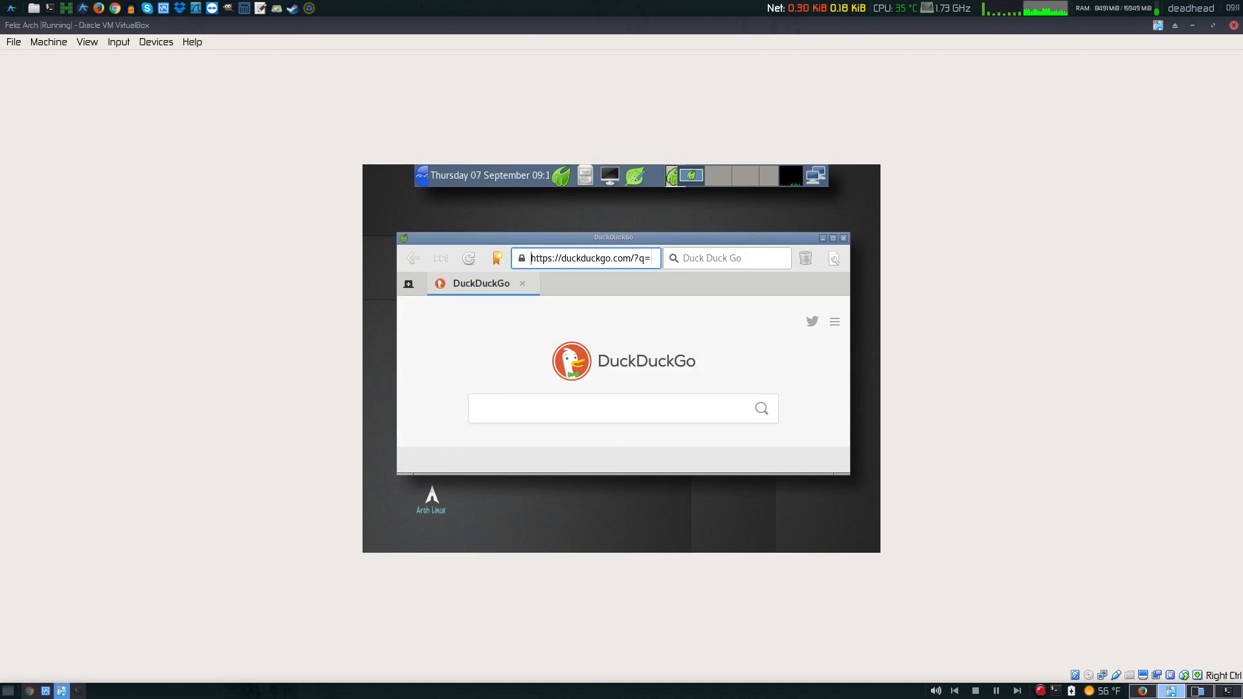
# - Switch the Feliz Arch machine window to Scaled Mode
pyautogui.click(87, 41)
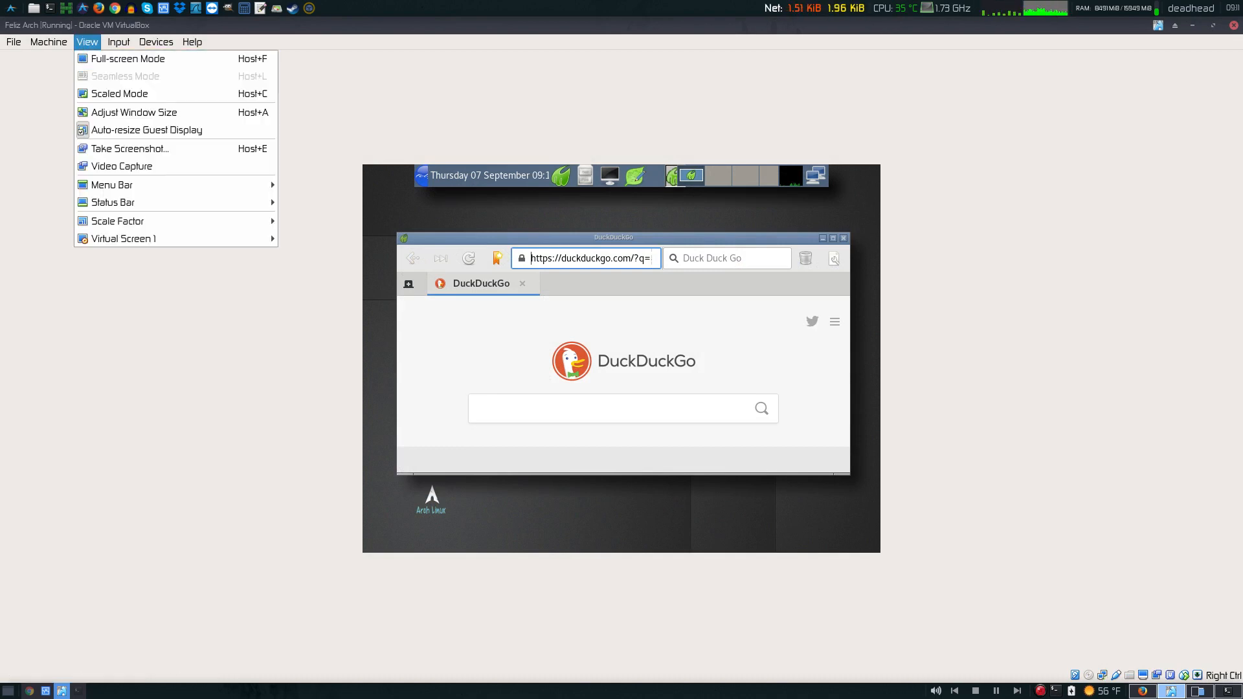
pyautogui.click(119, 93)
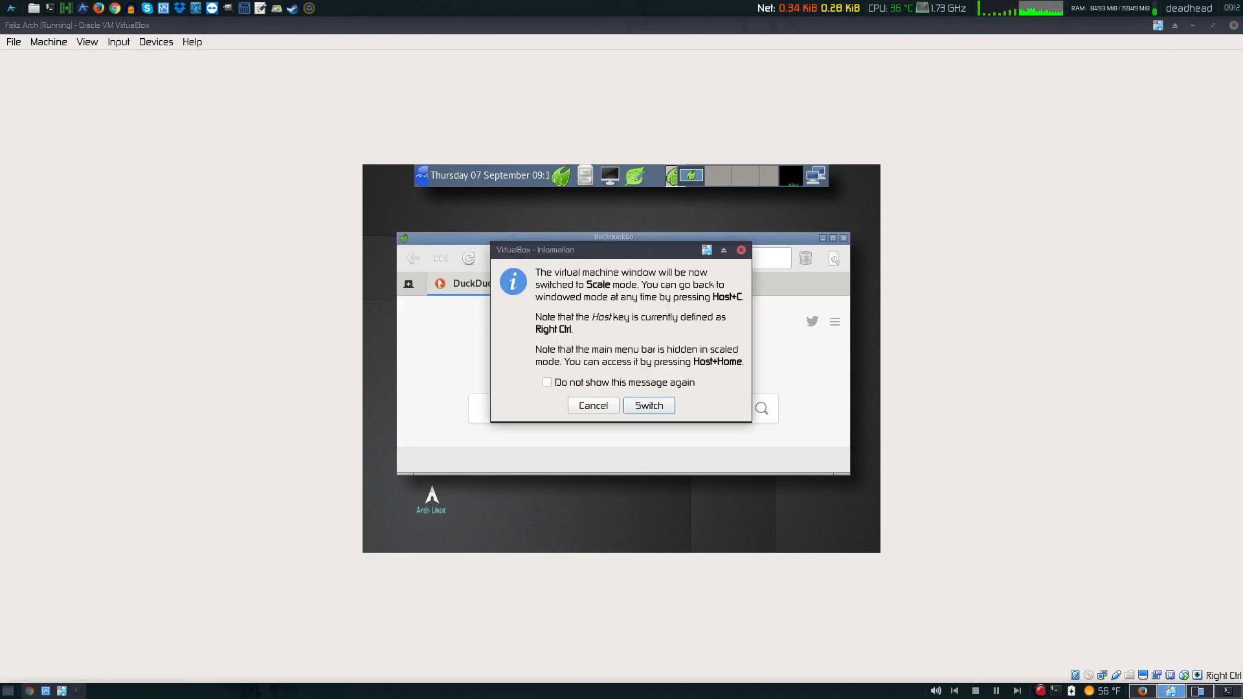
pyautogui.click(647, 405)
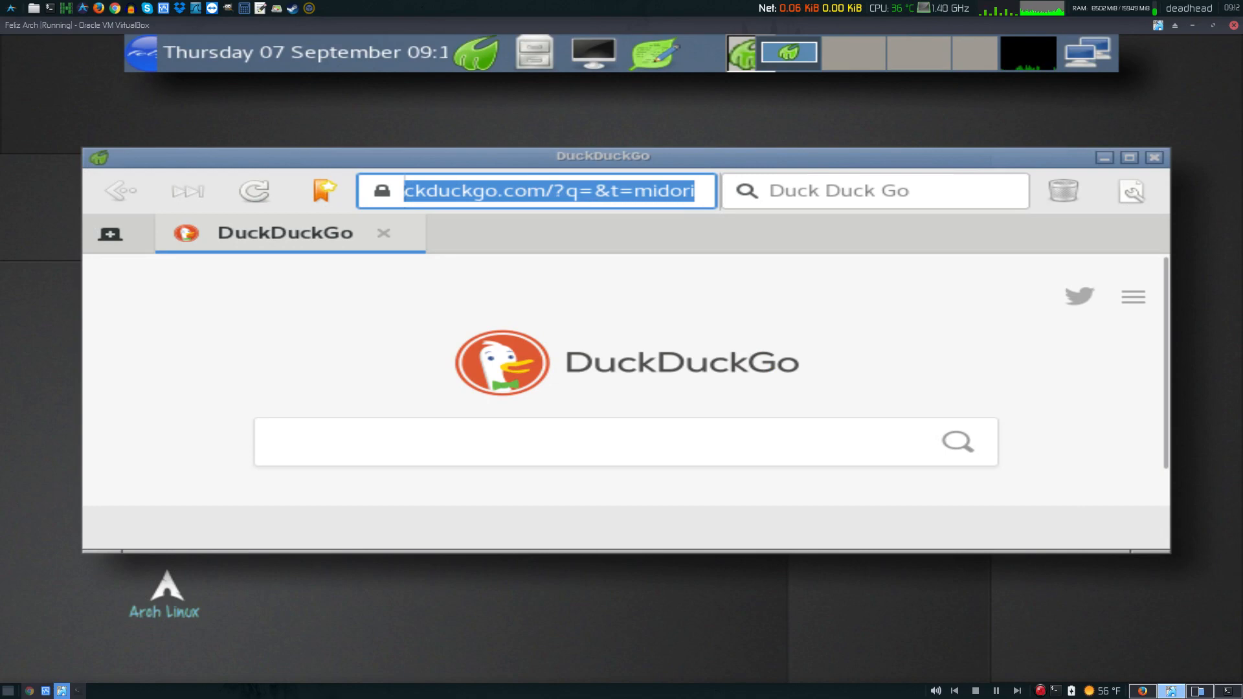
# - Go to youtube.com, search 'feliz arch', then close the Midori window
pyautogui.write('youtube.com/')
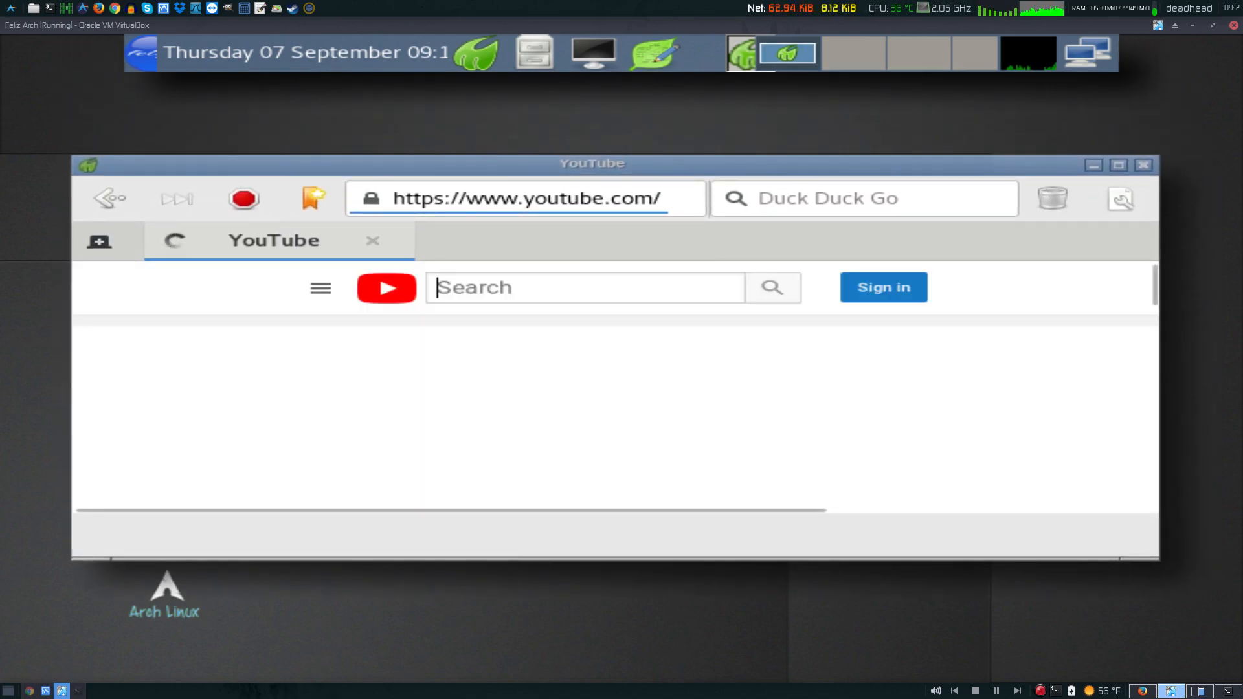
pyautogui.write('feliz arch')
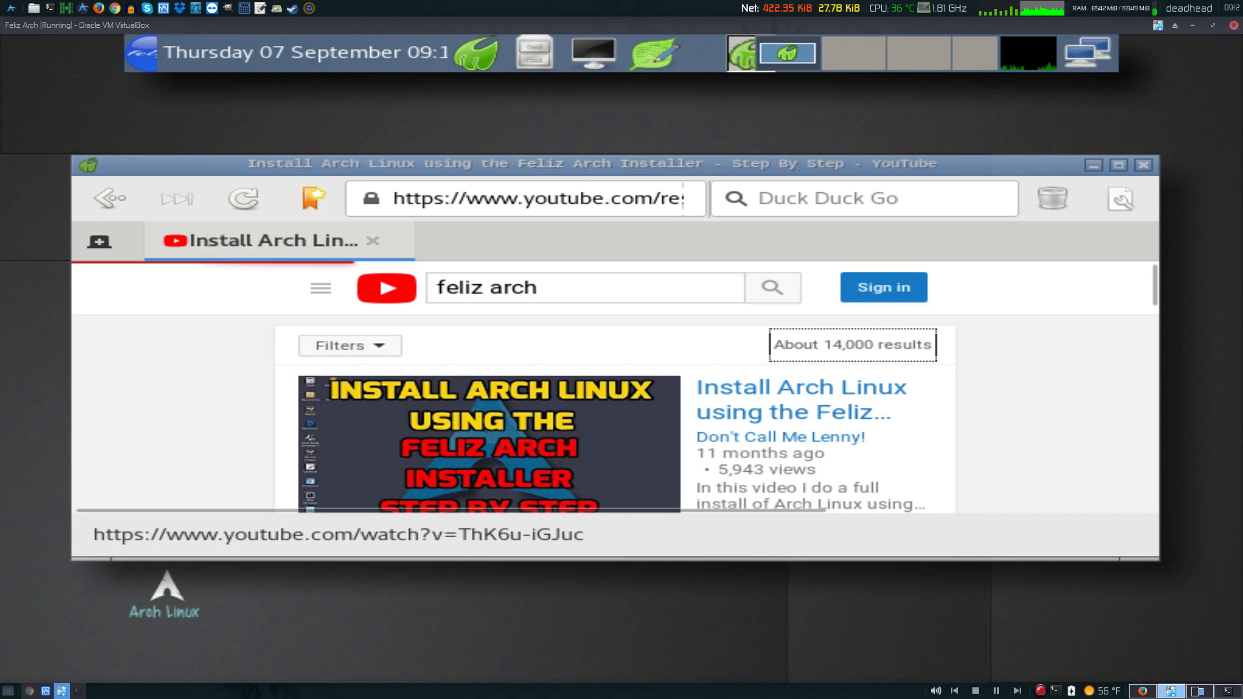
pyautogui.click(490, 444)
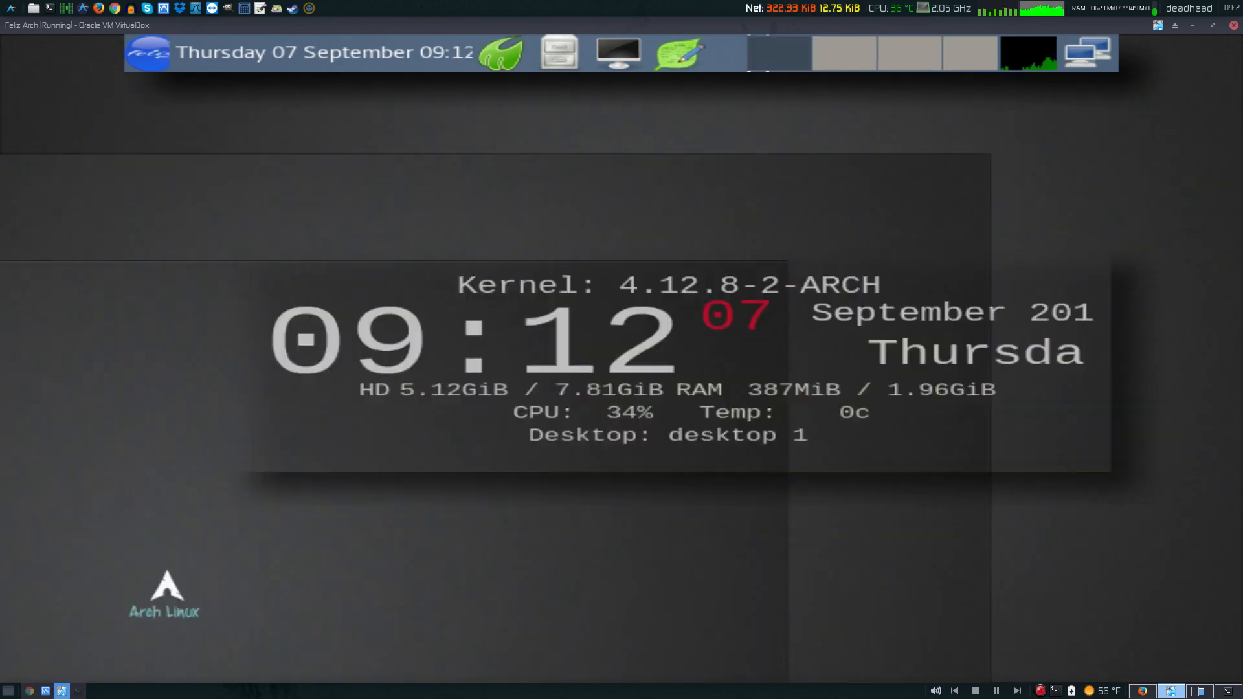
# - Launch LXTerminal from the applications menu and run the screenfetch command
pyautogui.click(147, 52)
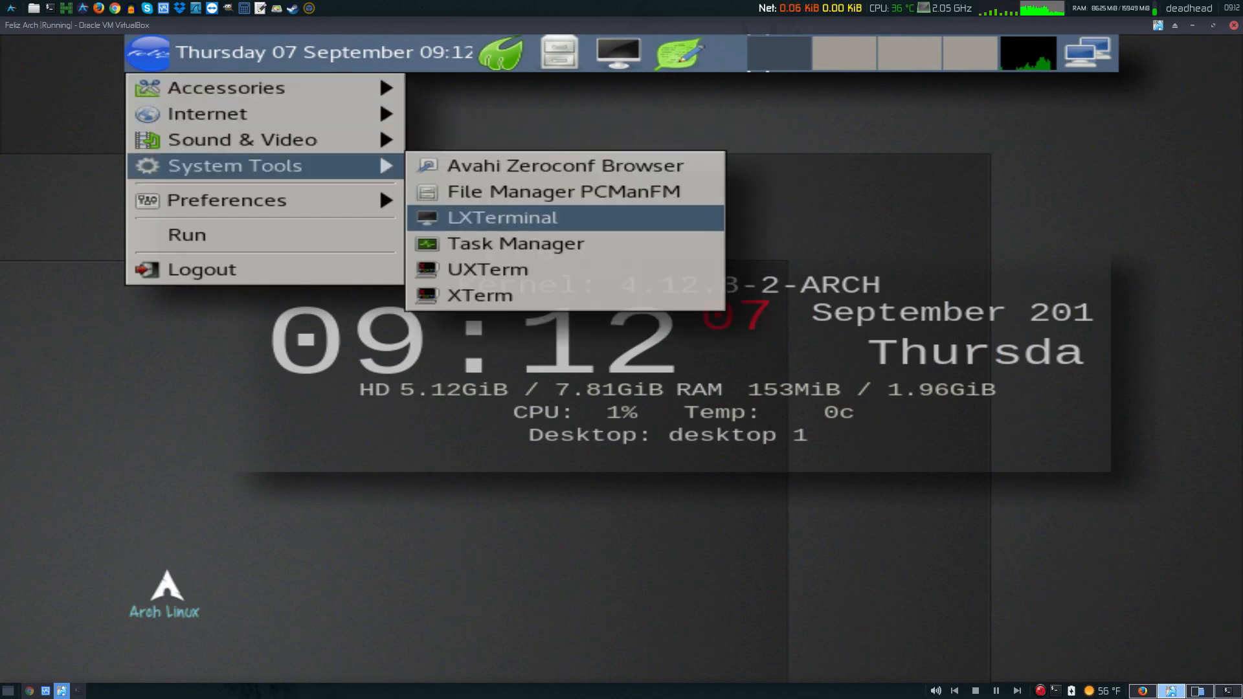
pyautogui.click(502, 218)
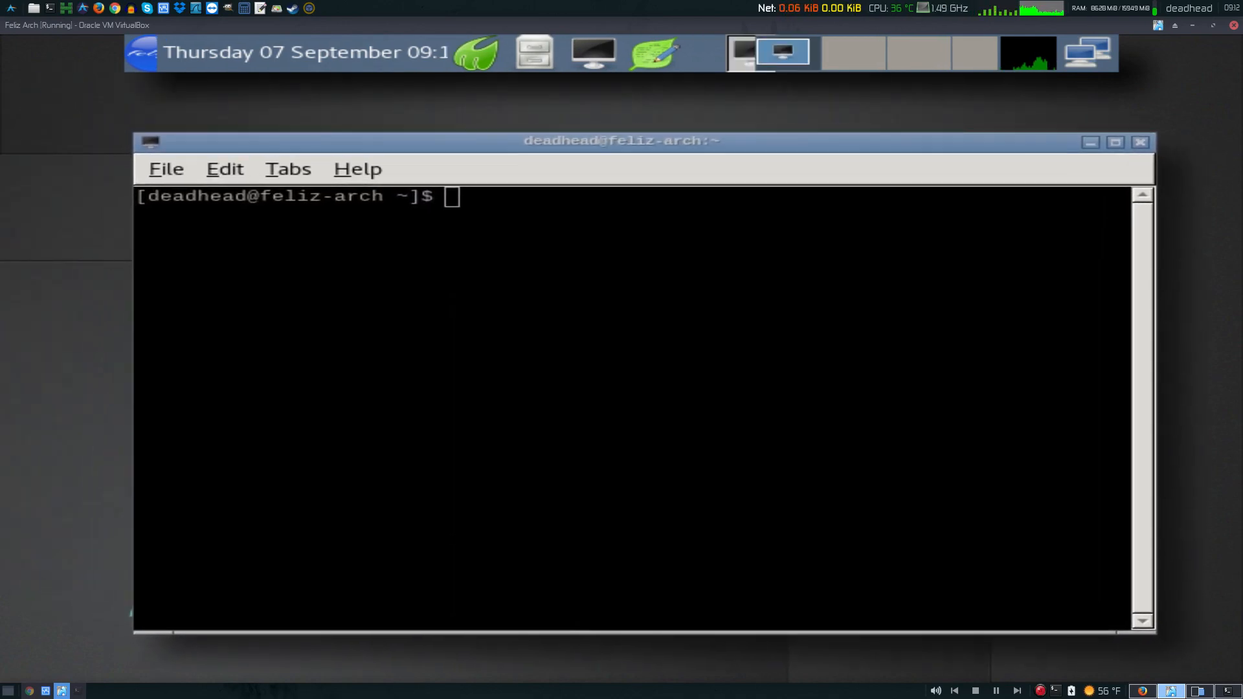
pyautogui.write('scree')
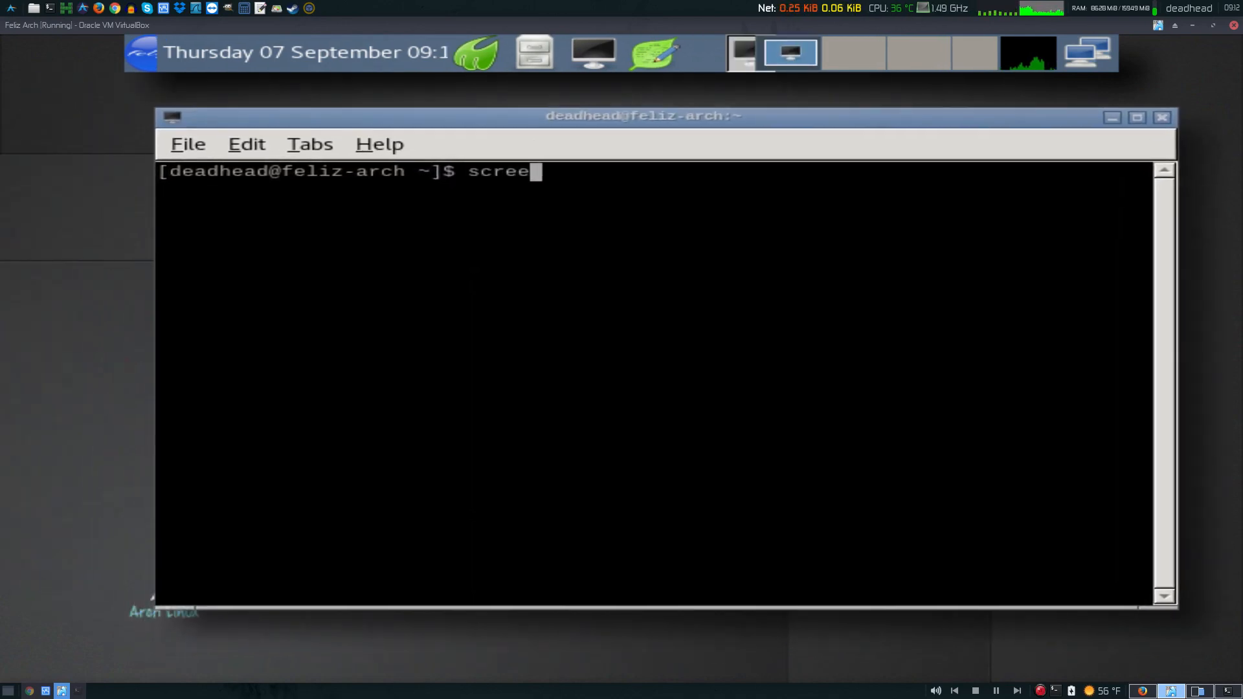
pyautogui.write('fetch')
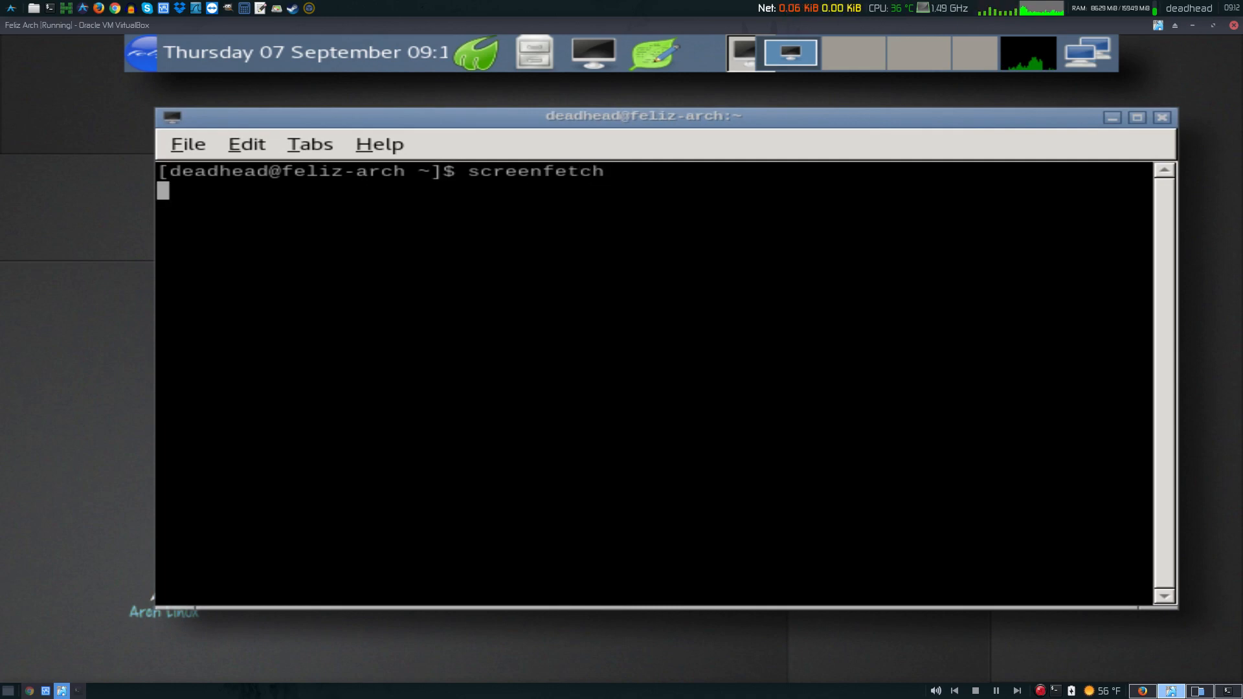